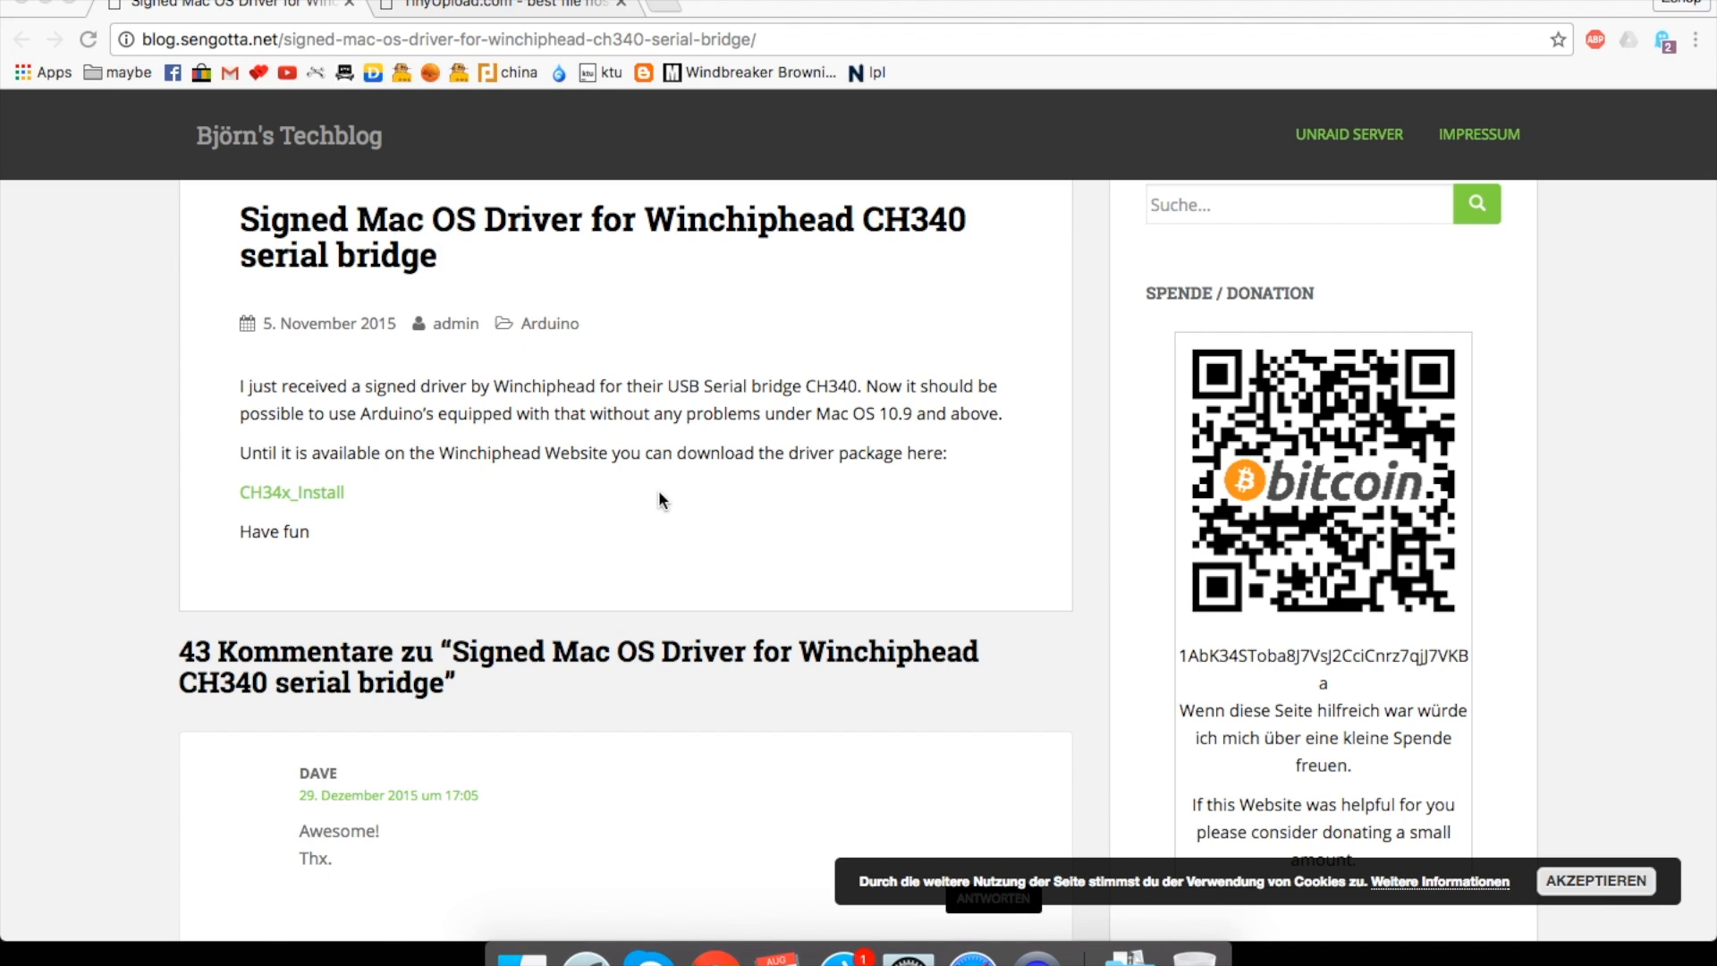
mouse_move(475, 572)
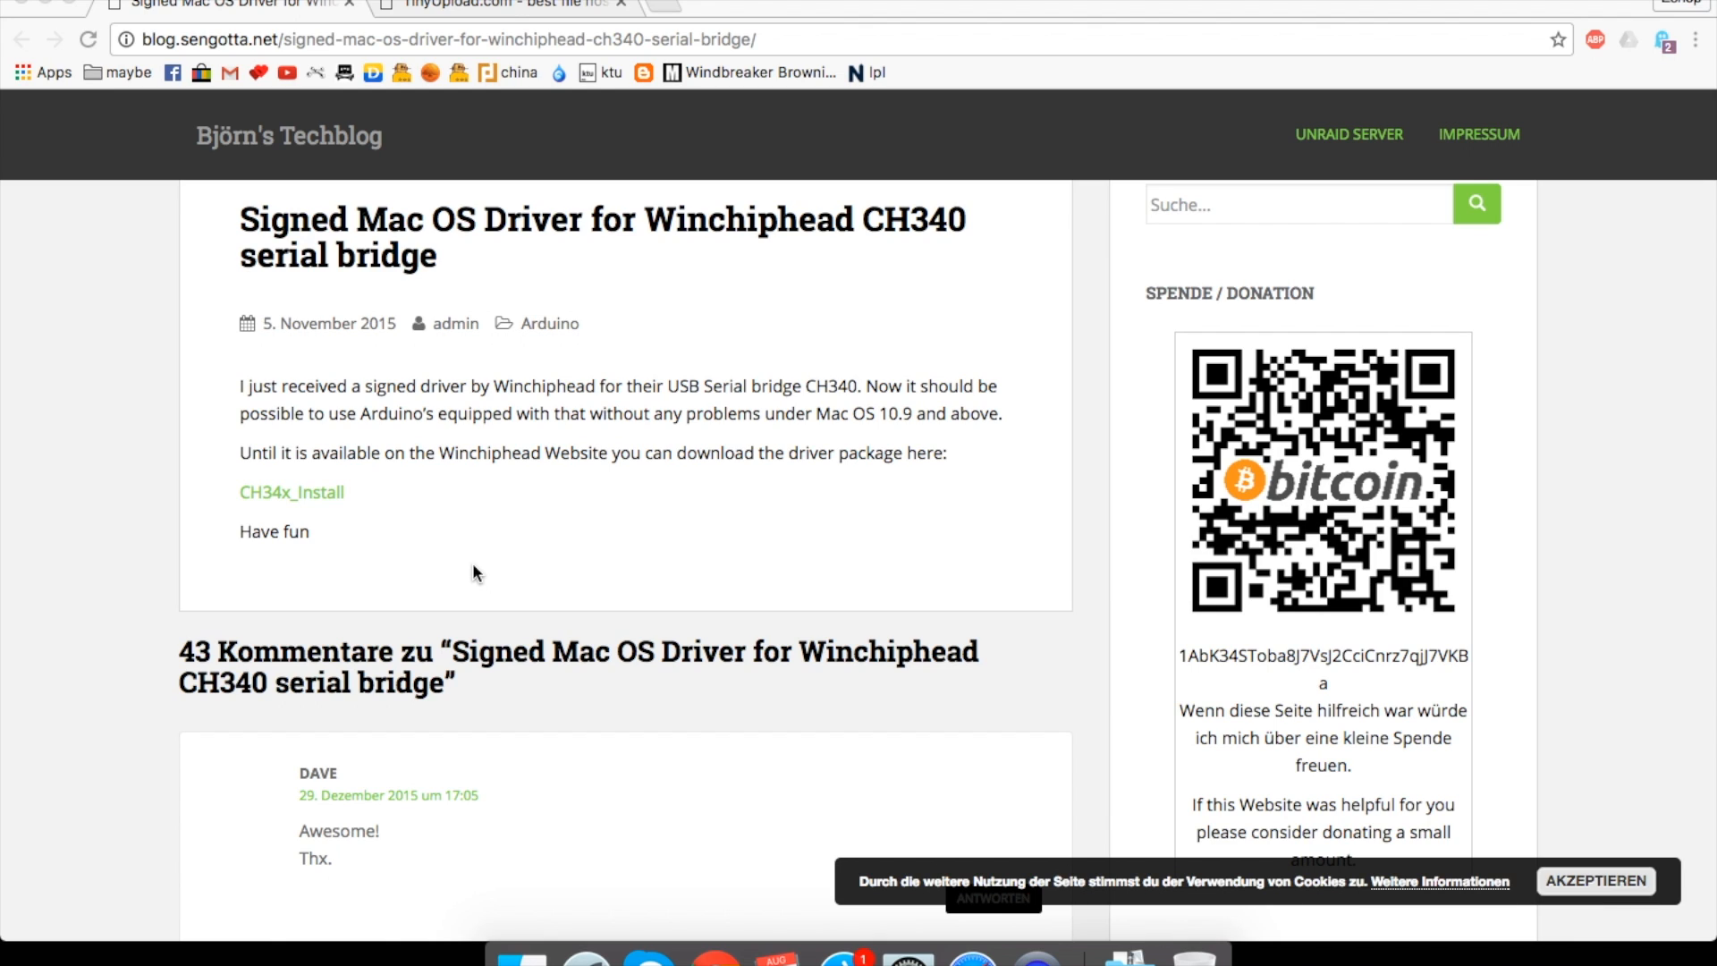
mouse_move(342, 503)
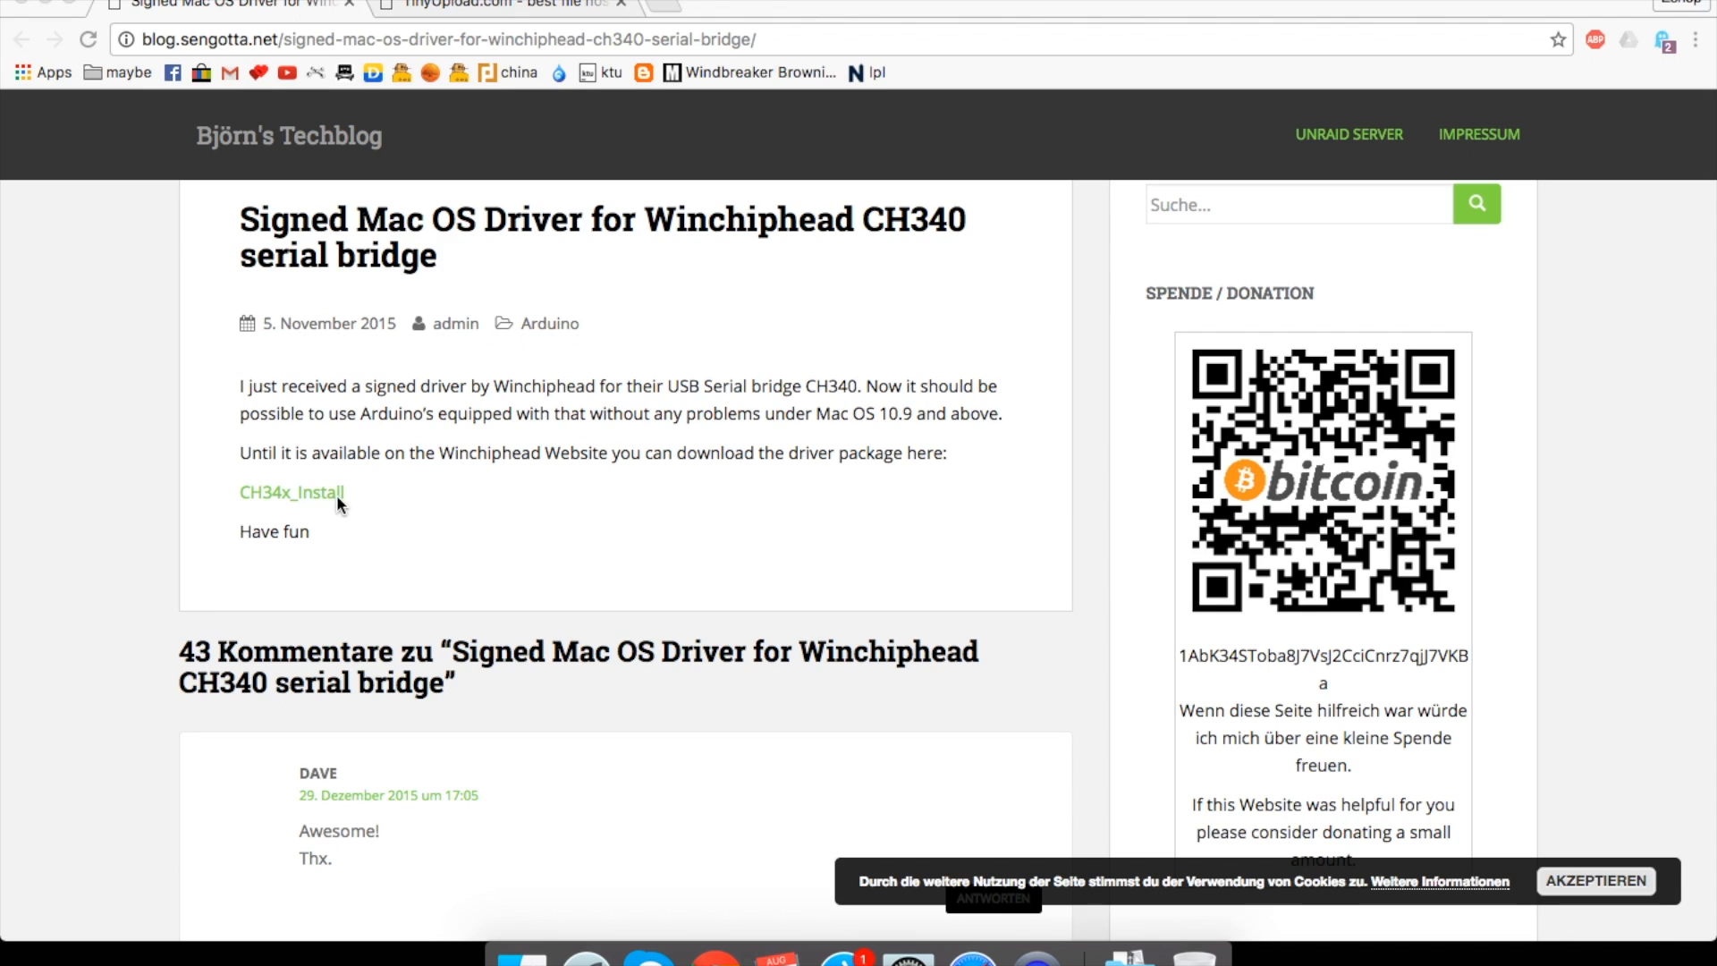
mouse_move(396, 370)
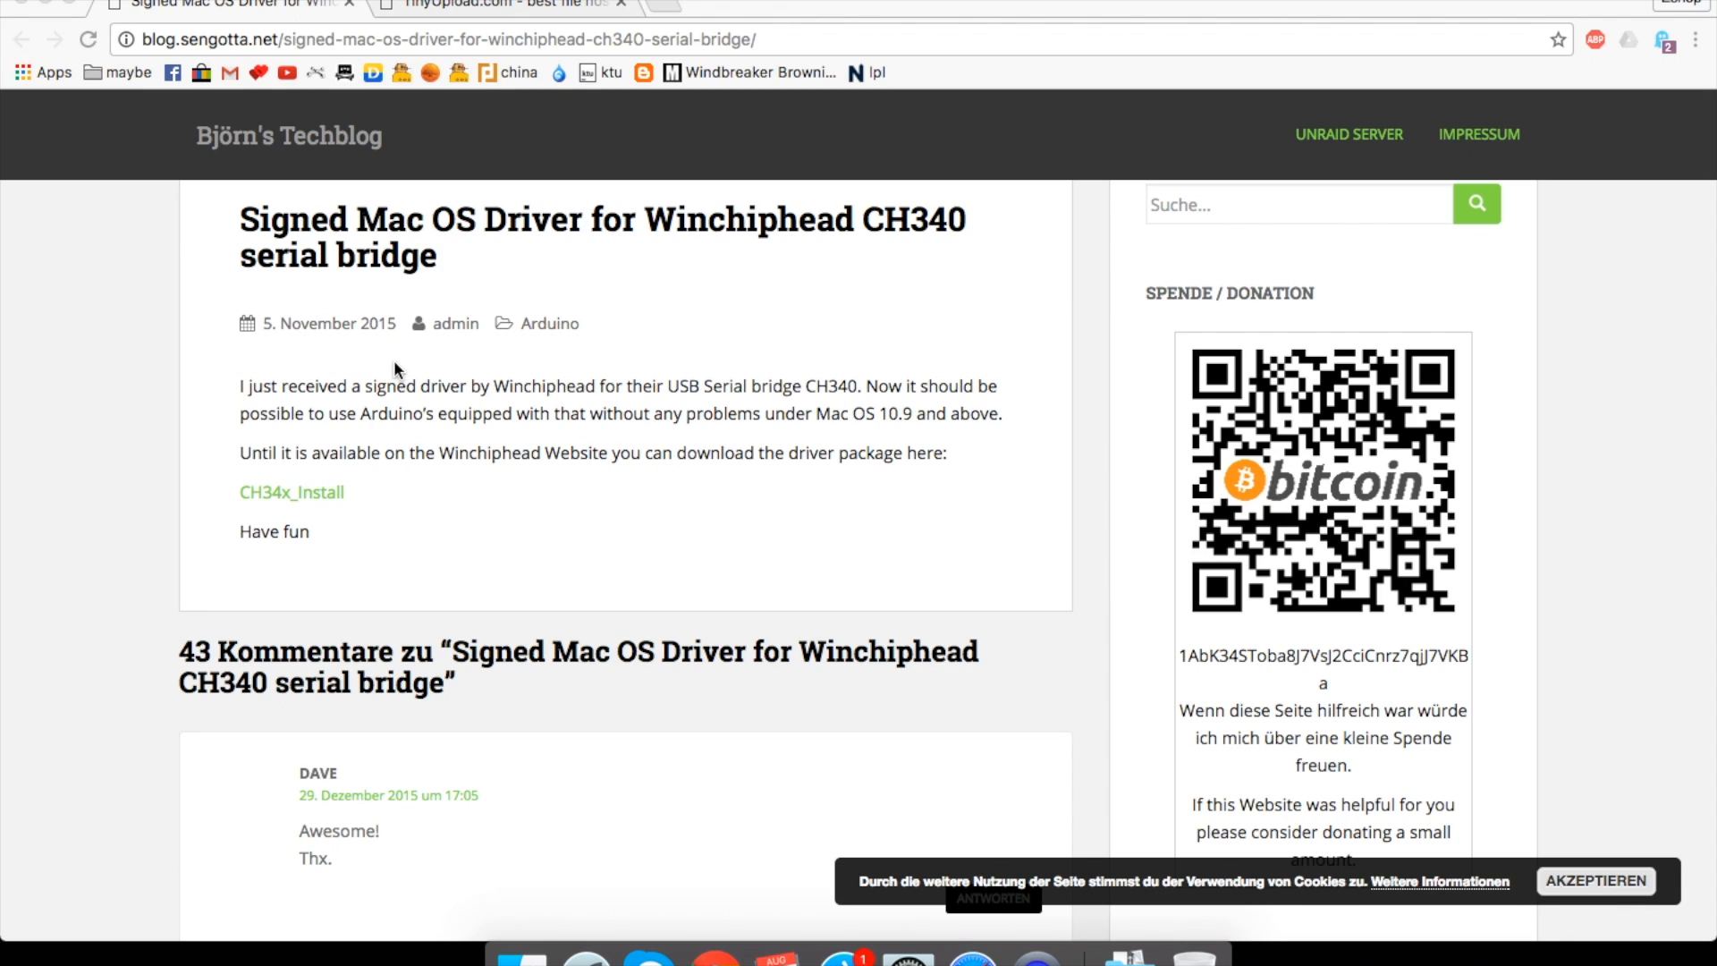
mouse_move(649, 252)
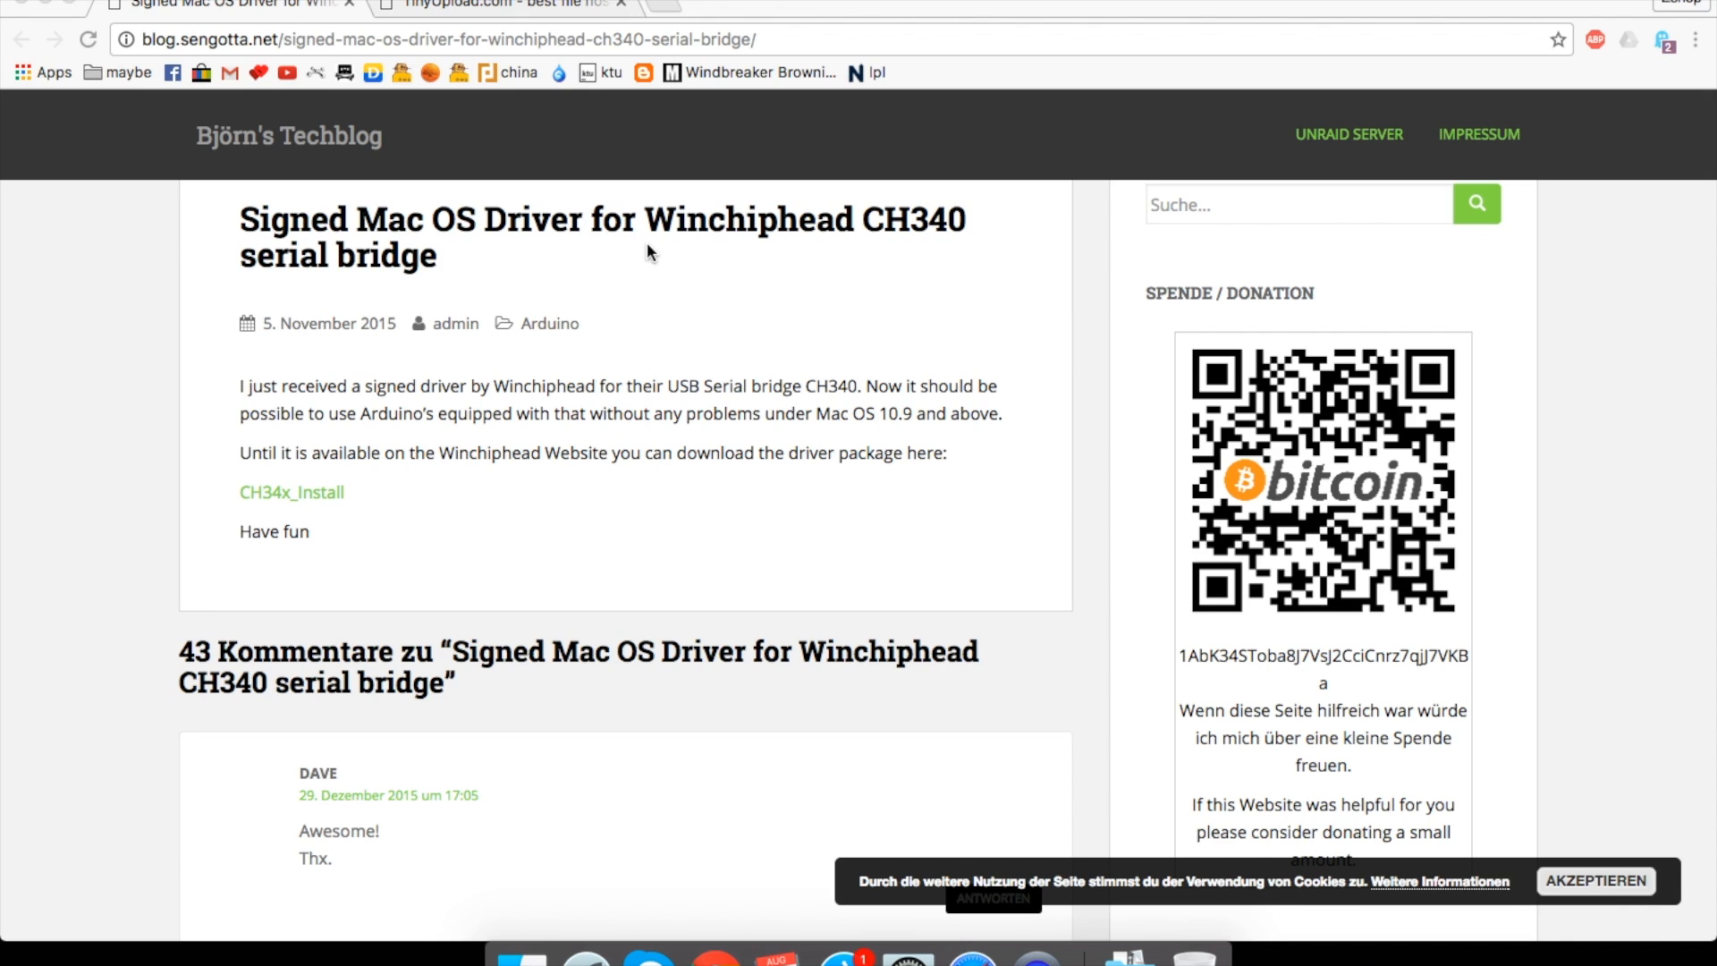
mouse_move(933, 243)
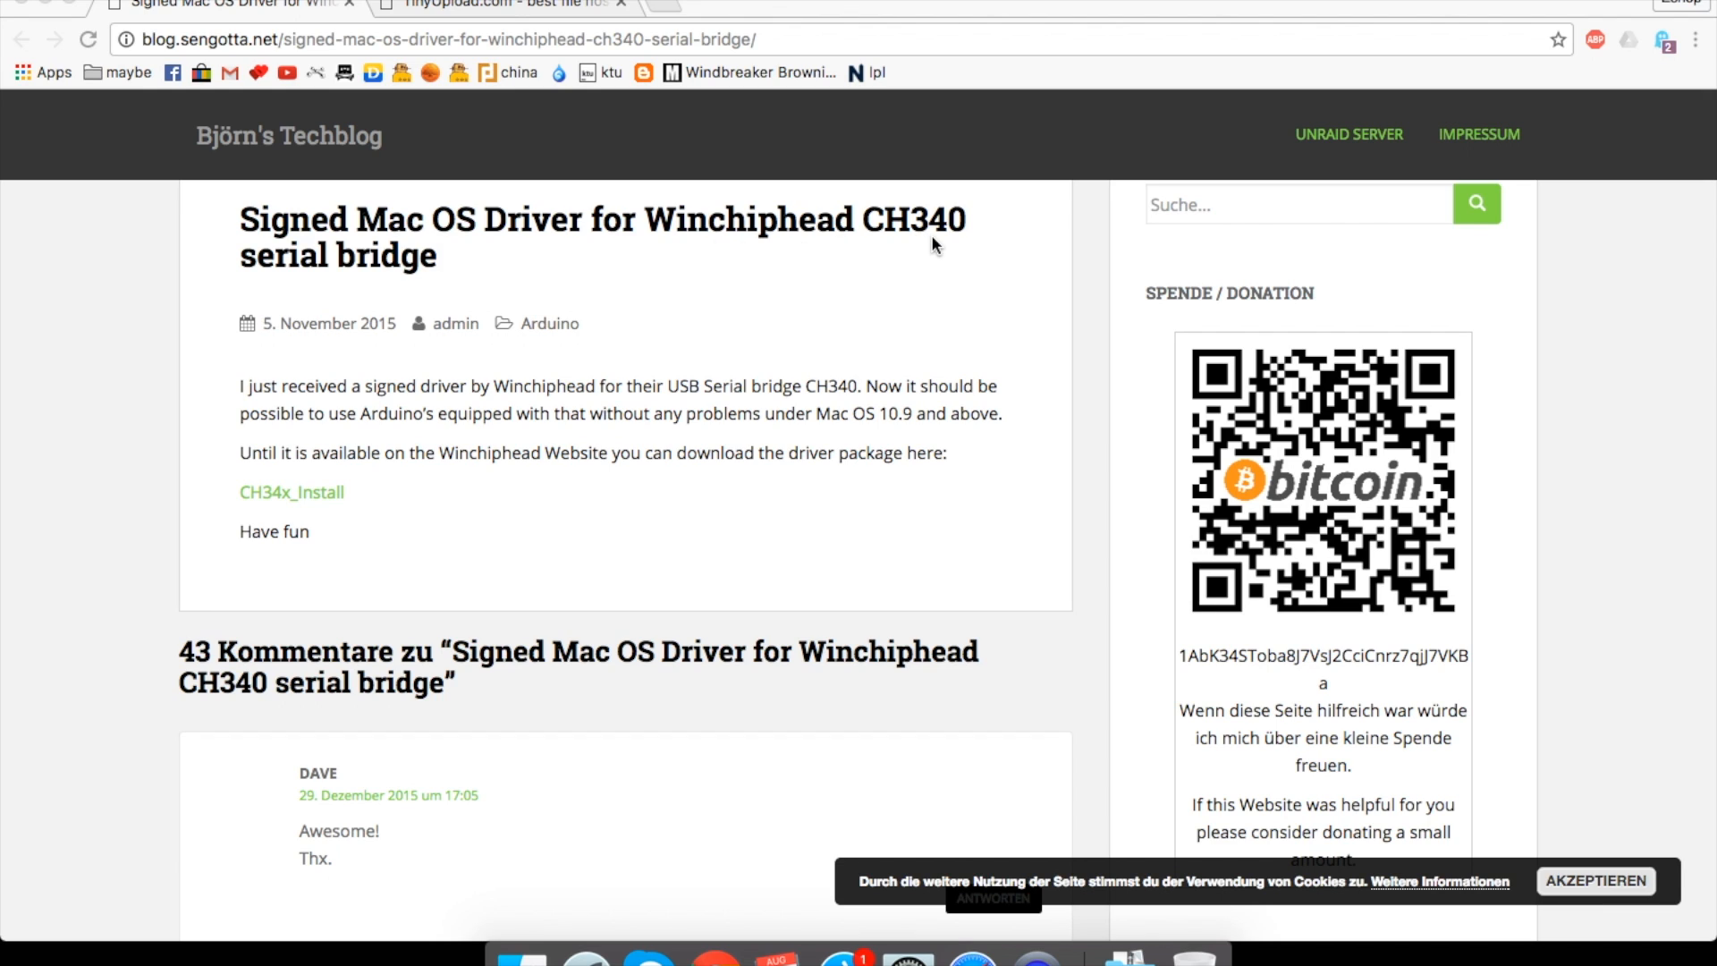
mouse_move(282, 301)
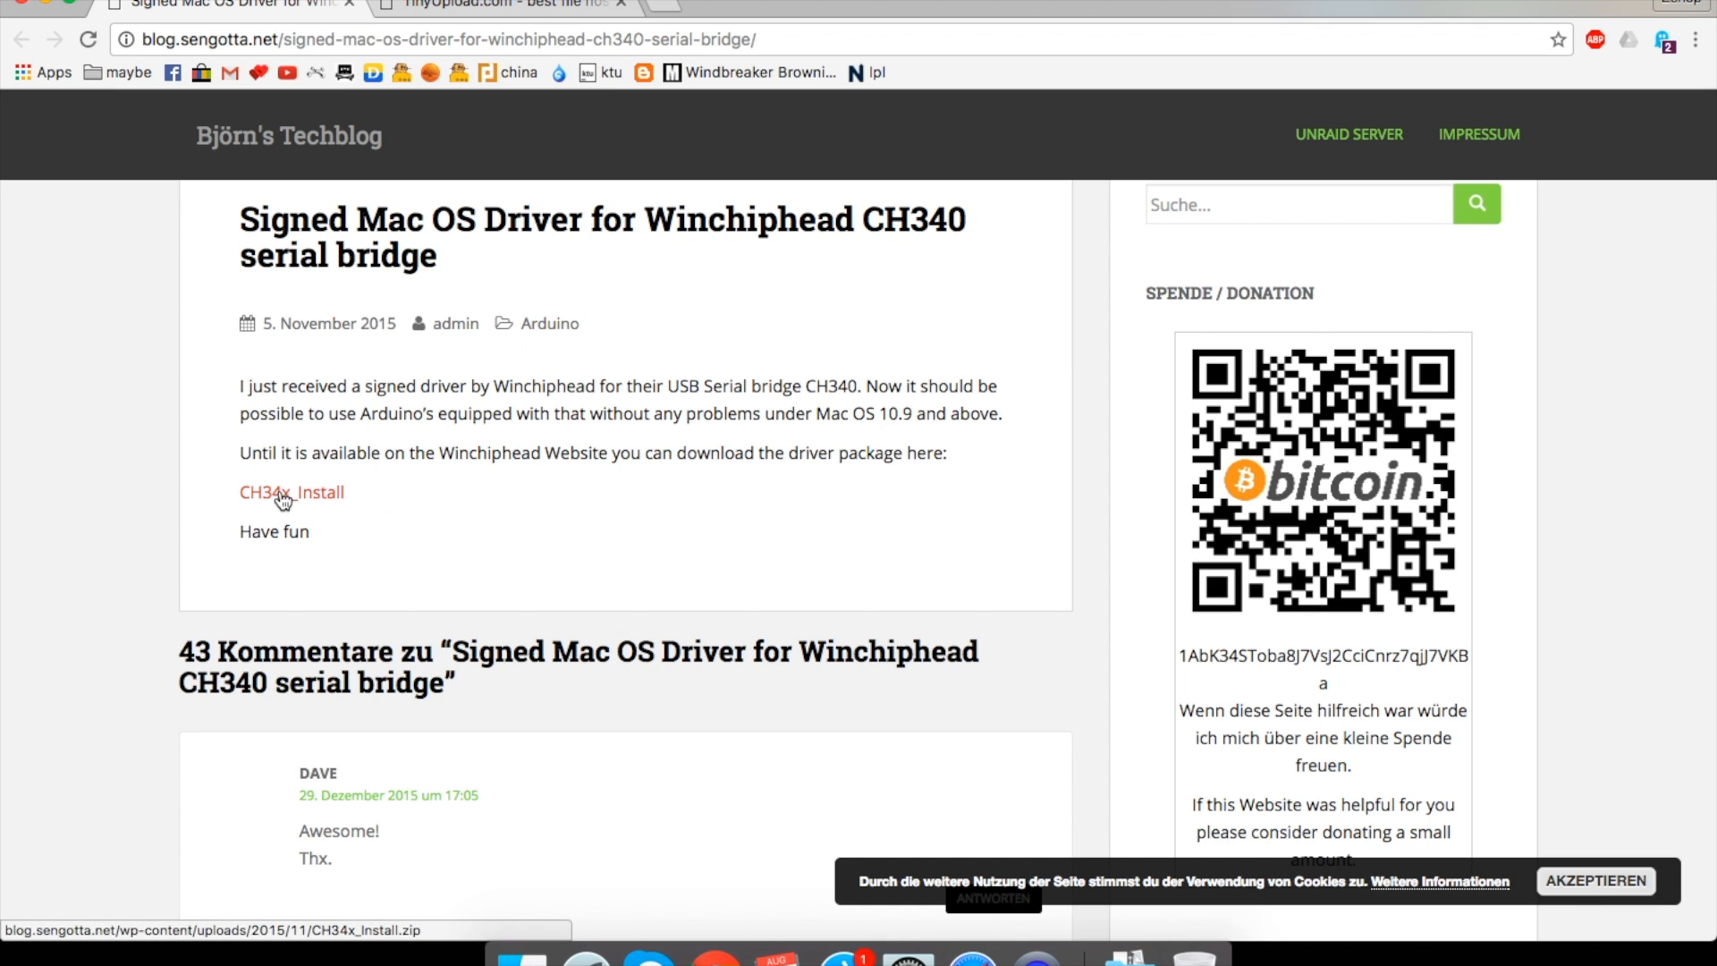
- Download the CH34x driver and reveal CH34x_Install.pkg inside the CH34x_Install (1) folder
click(290, 492)
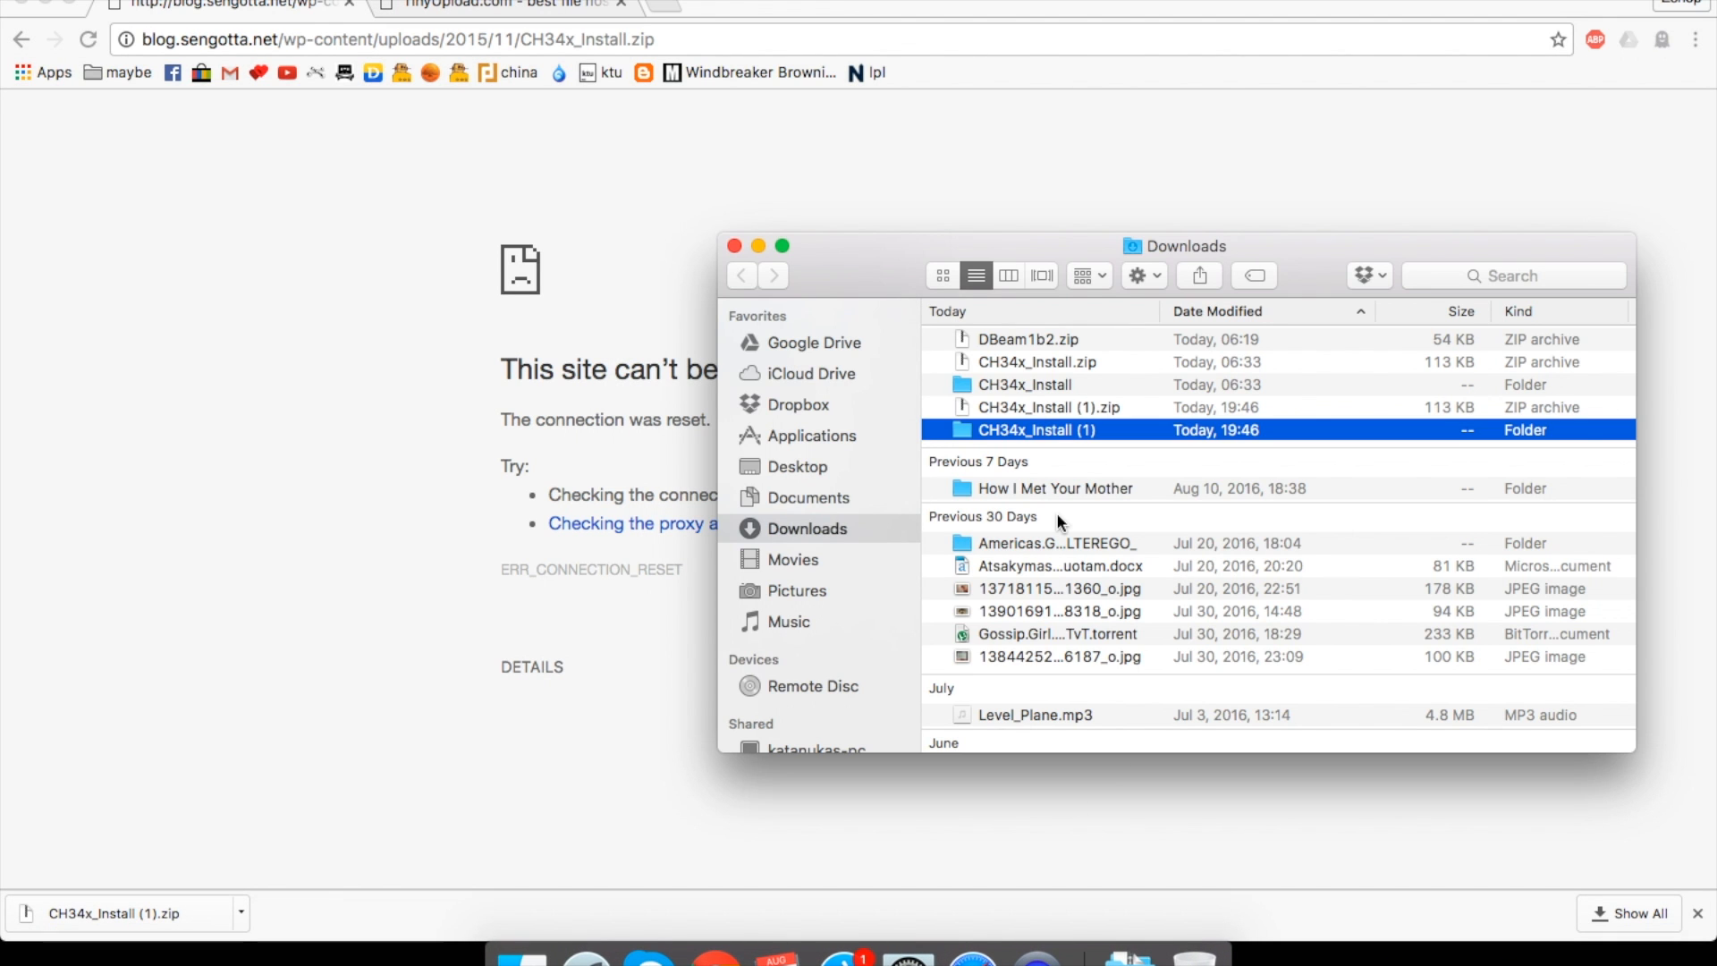
double_click(1035, 429)
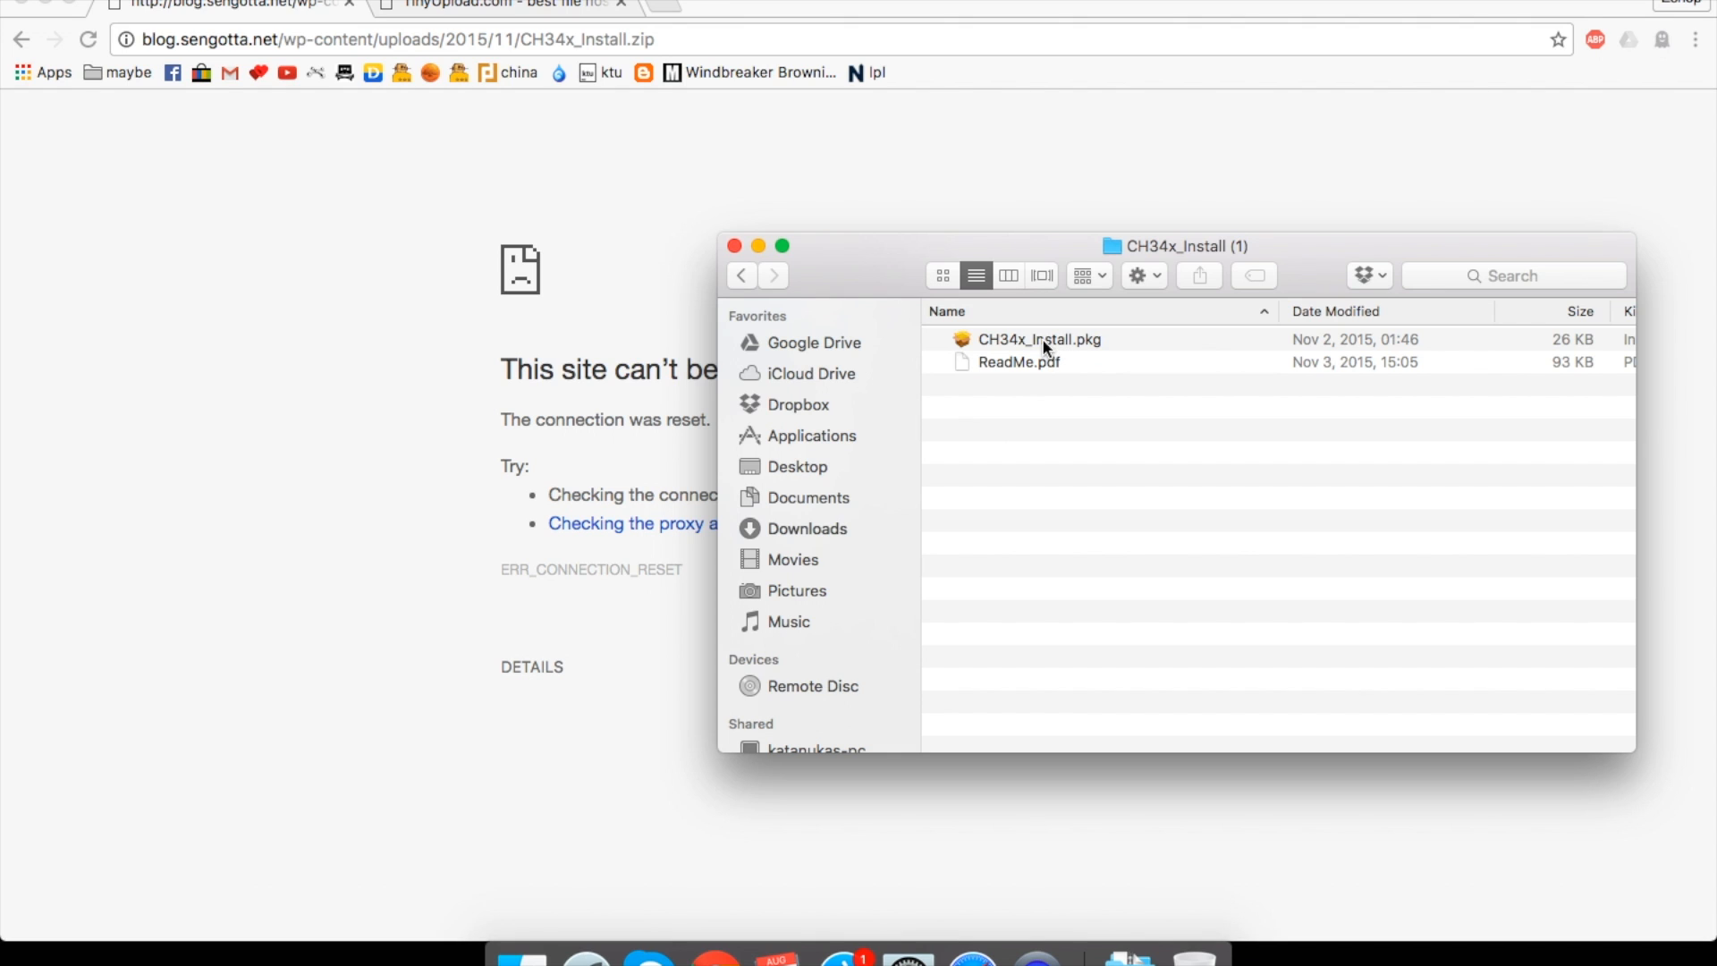
click(1038, 338)
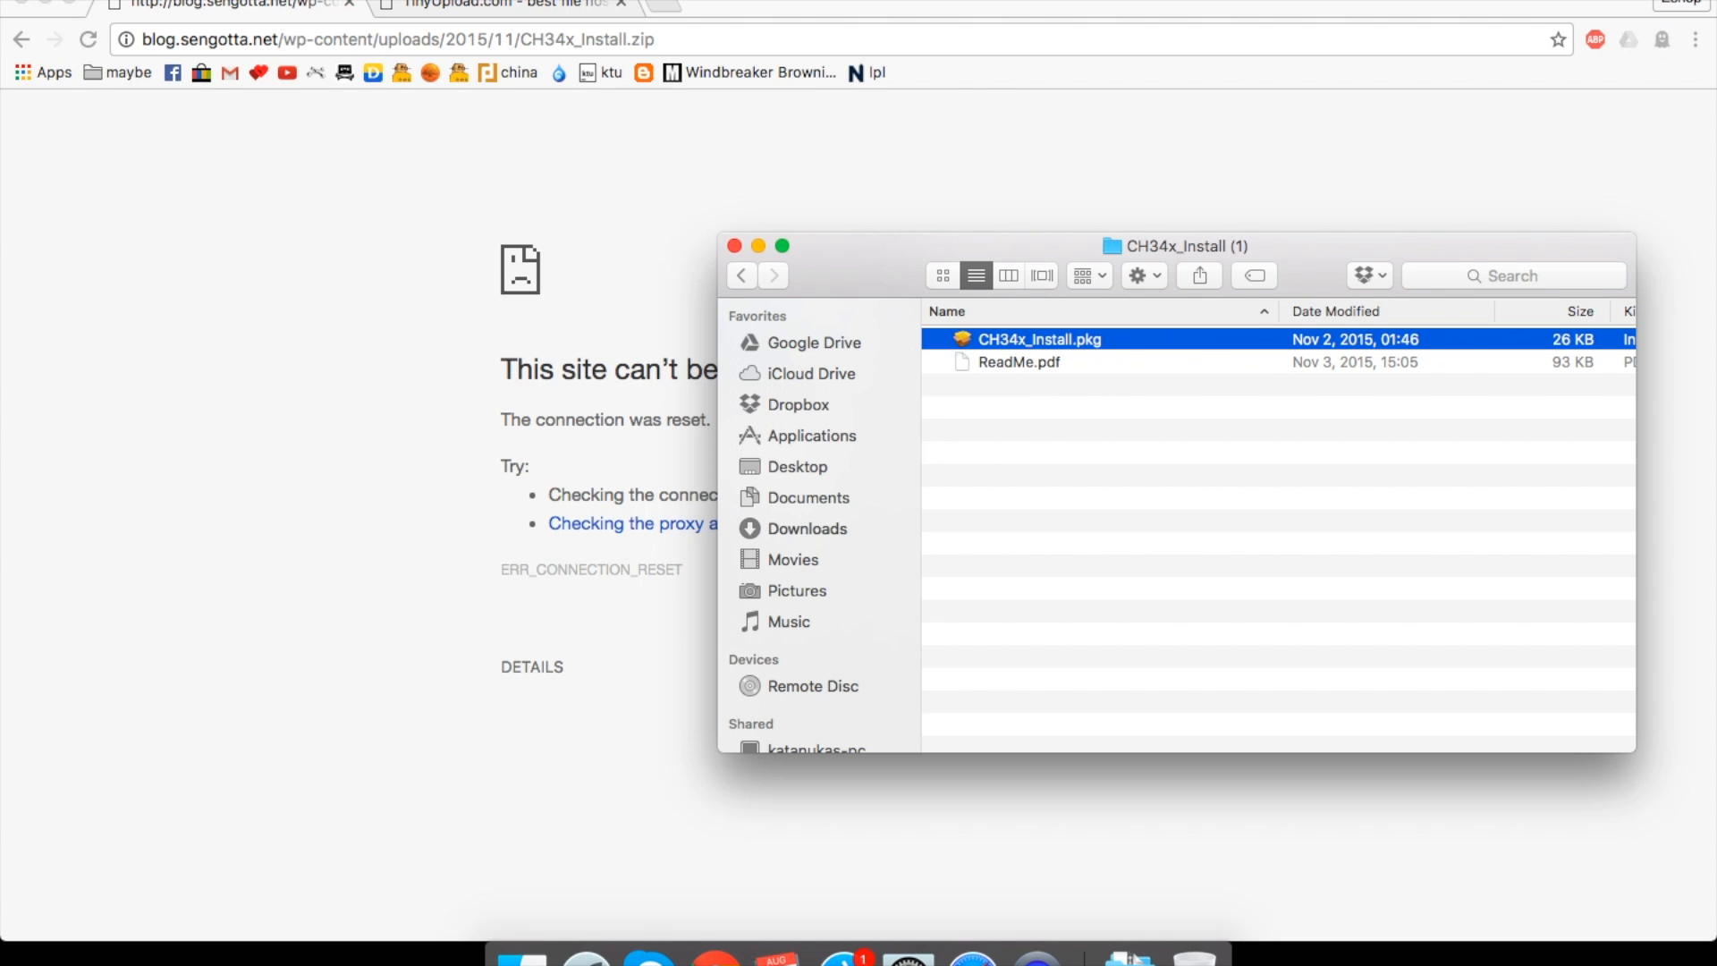
click(503, 4)
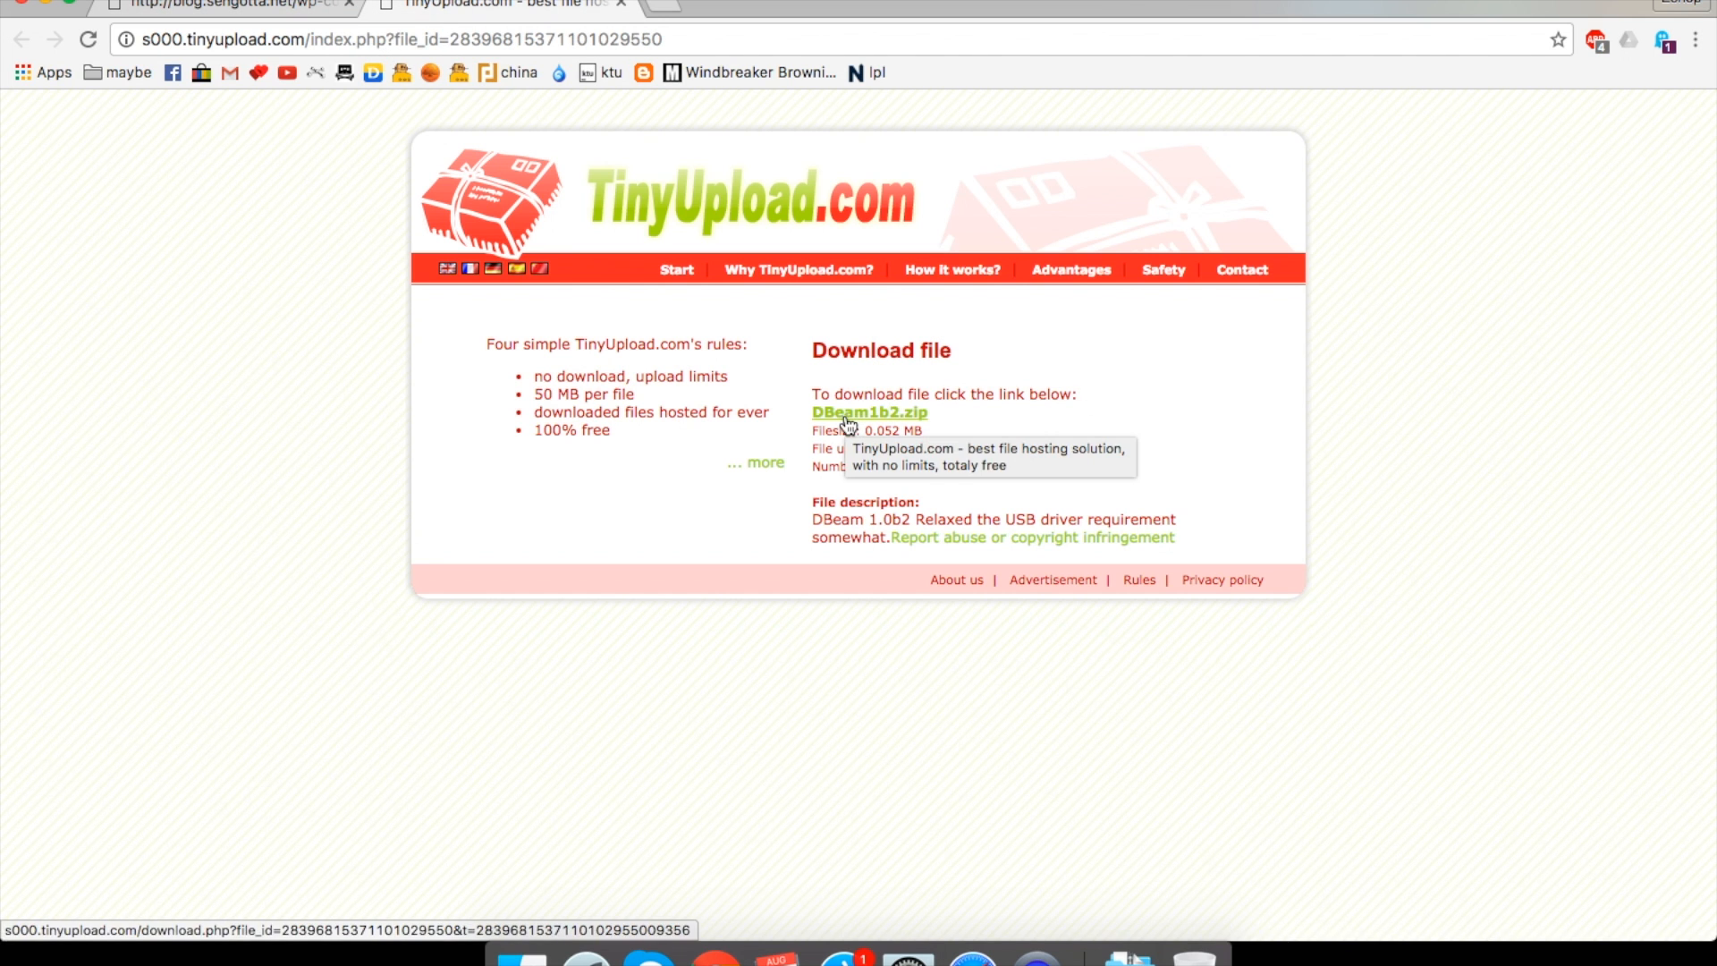
- Download DBeam1b2.zip from the TinyUpload page
click(868, 411)
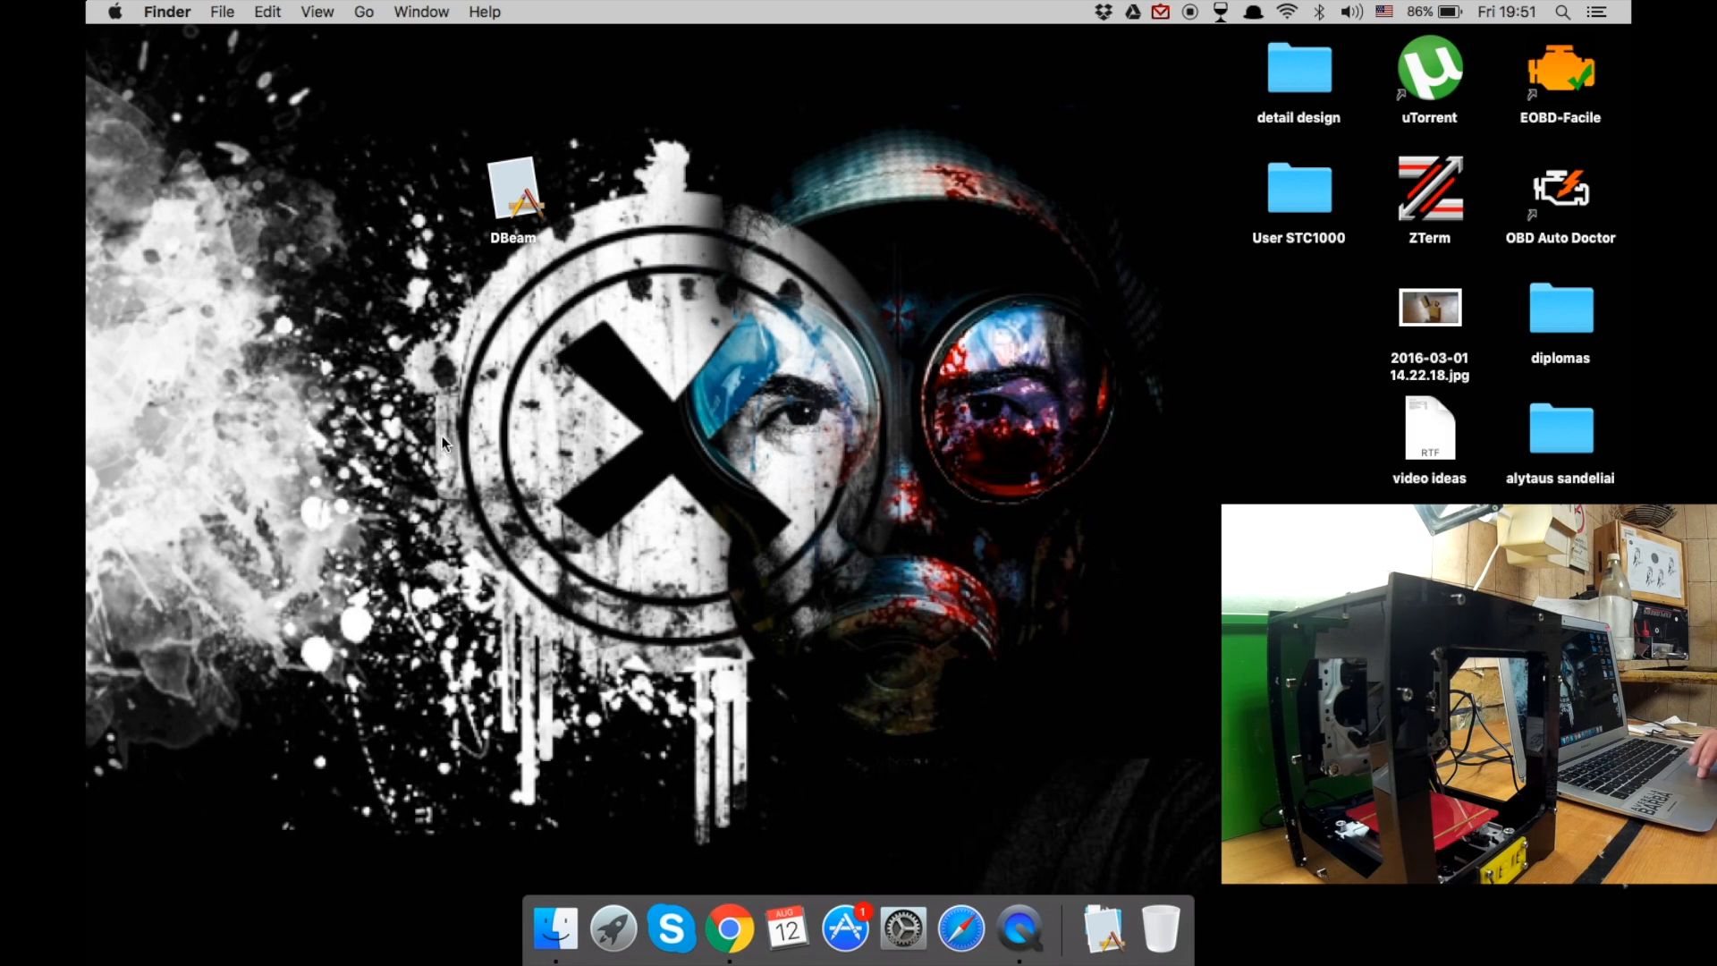
mouse_move(515, 184)
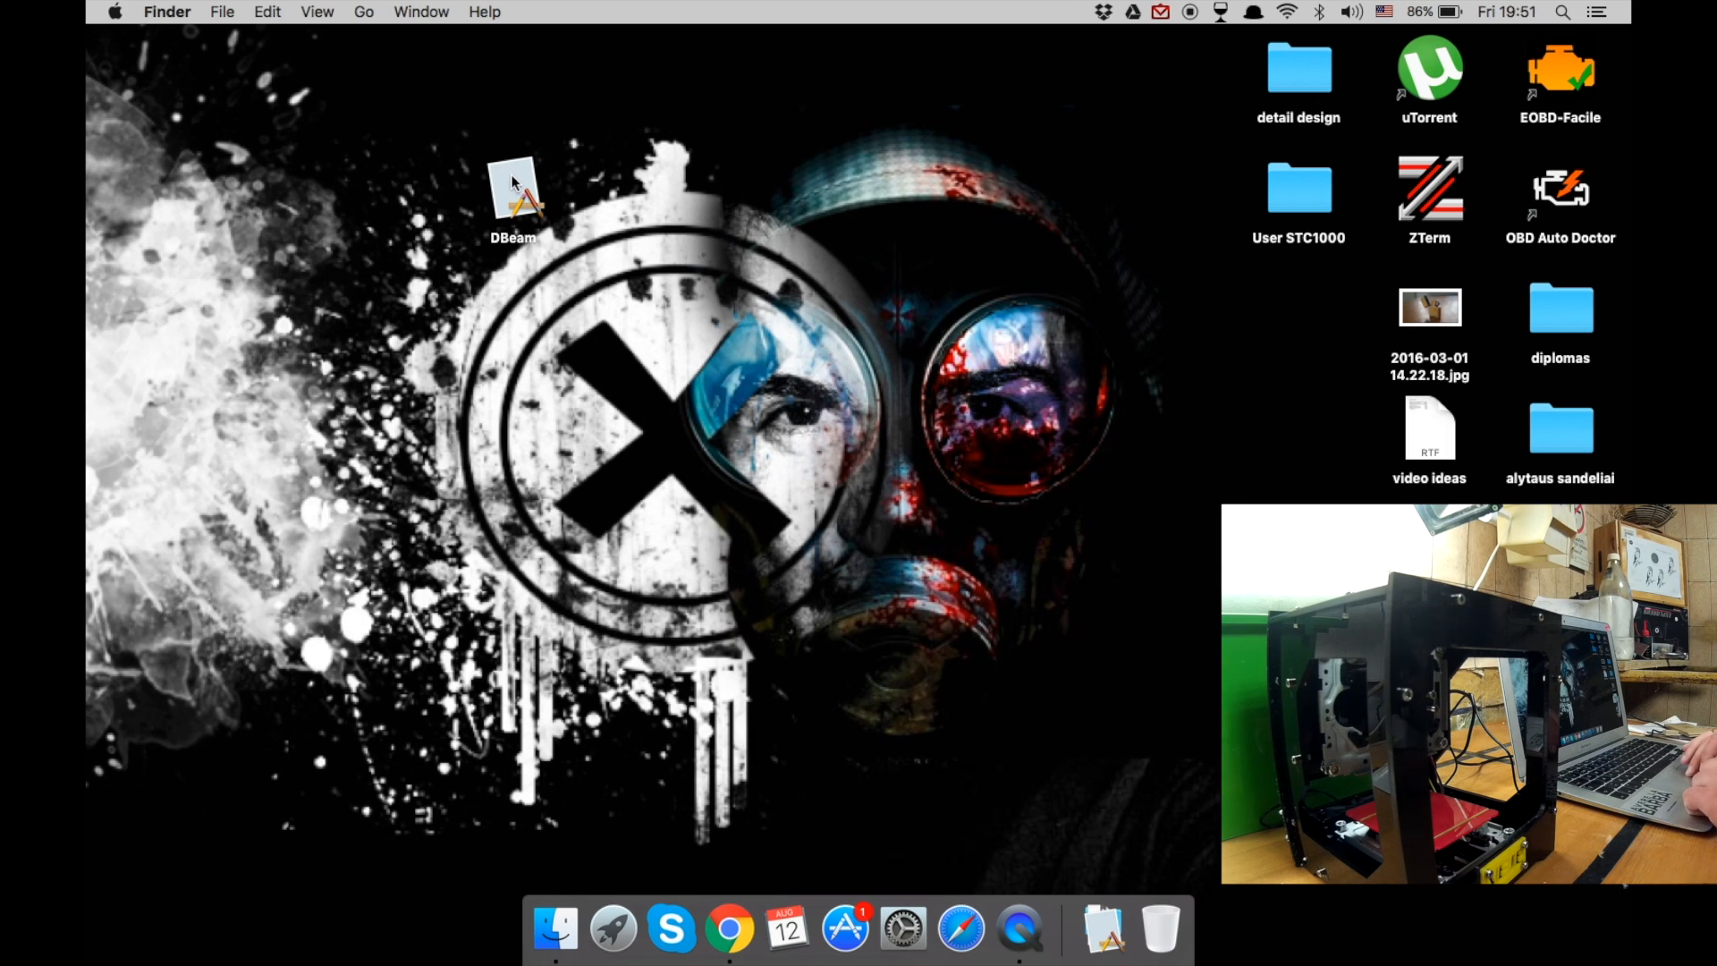
- Launch DBeam from the desktop, opening the connected Laser Engraver Controller 1.0b2
double_click(512, 195)
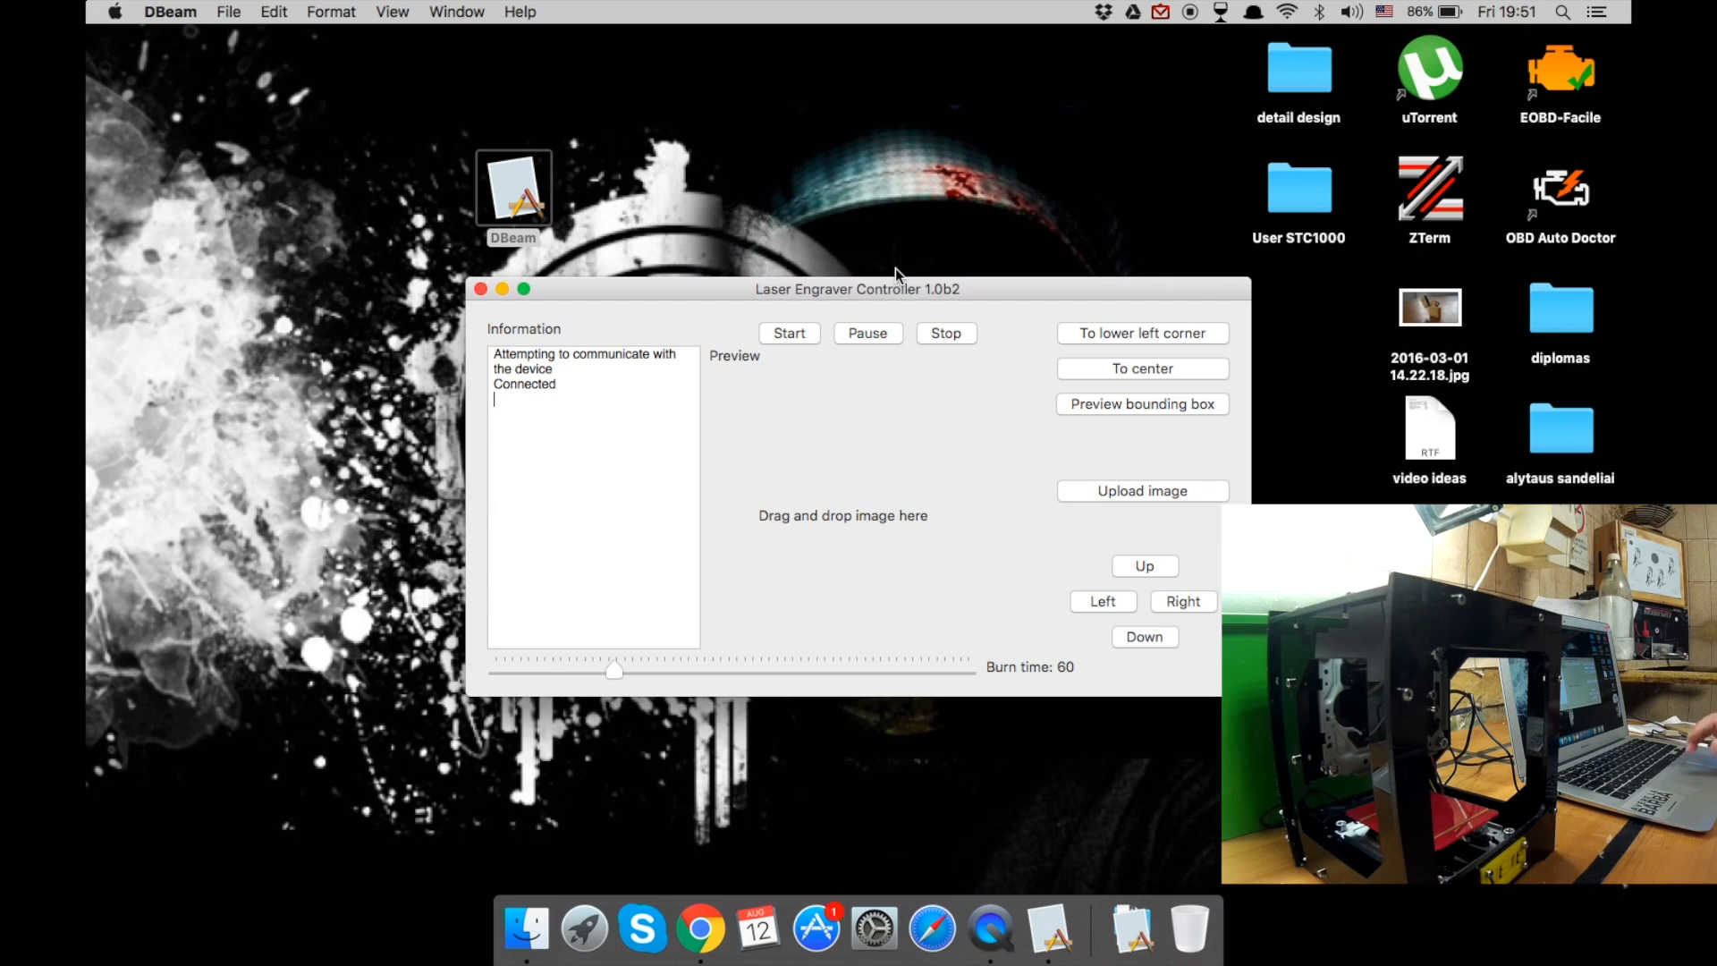
mouse_move(859, 380)
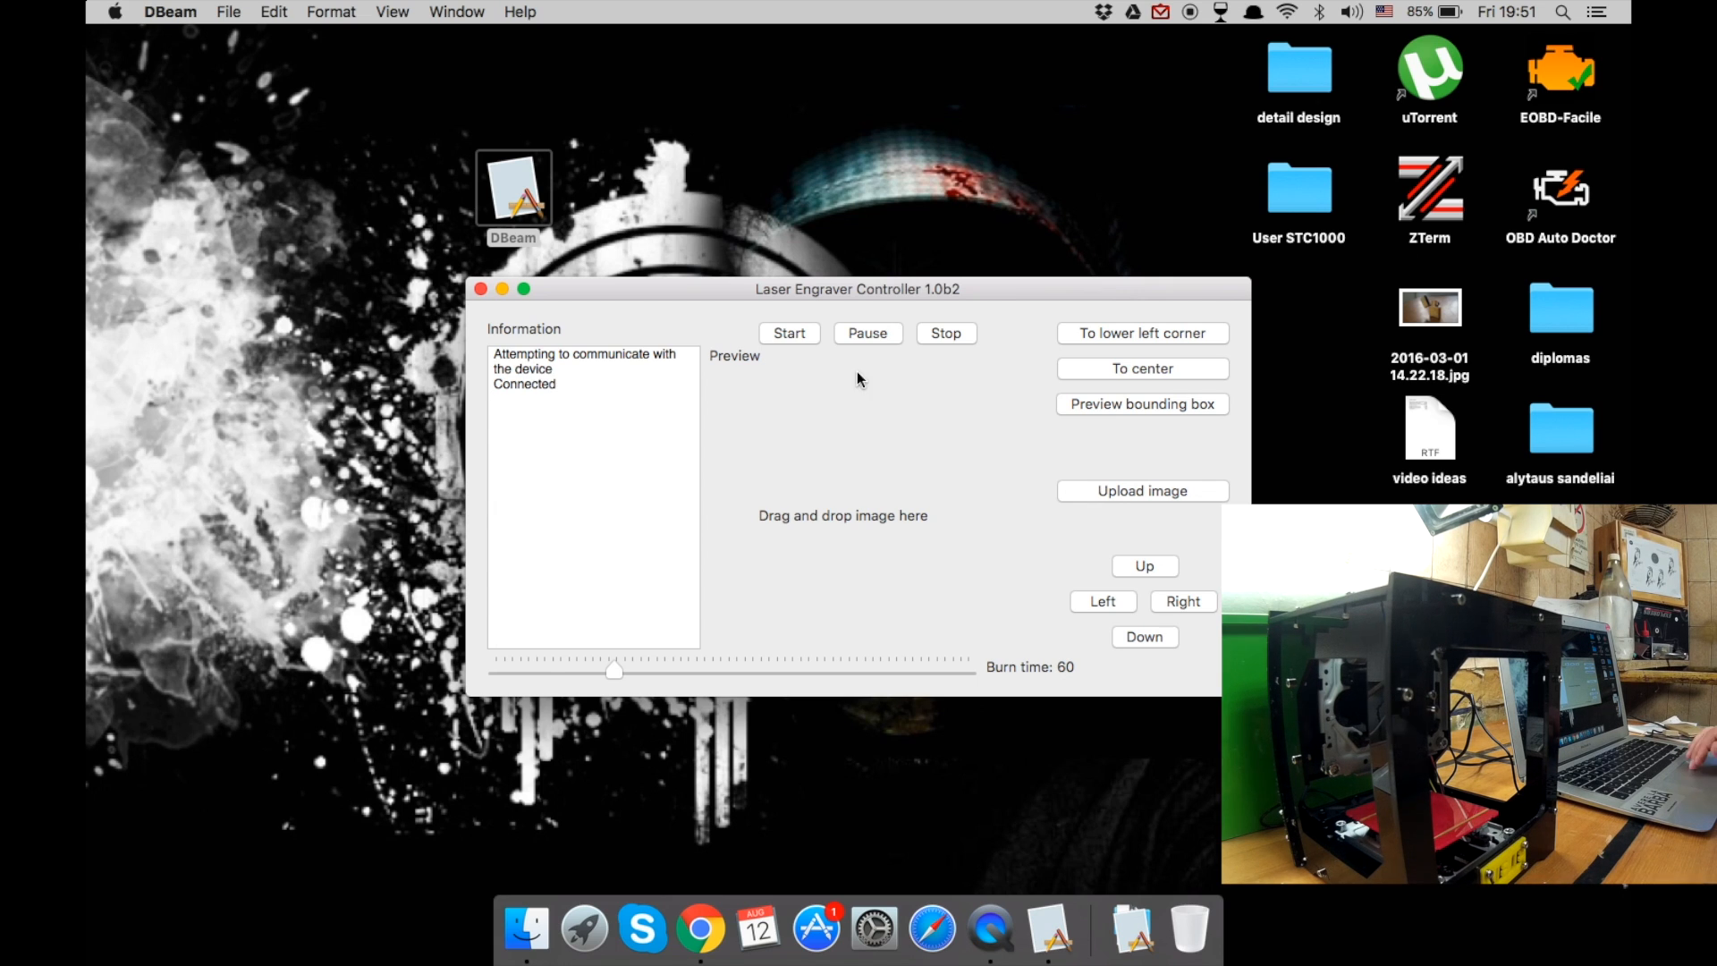
mouse_move(1117, 348)
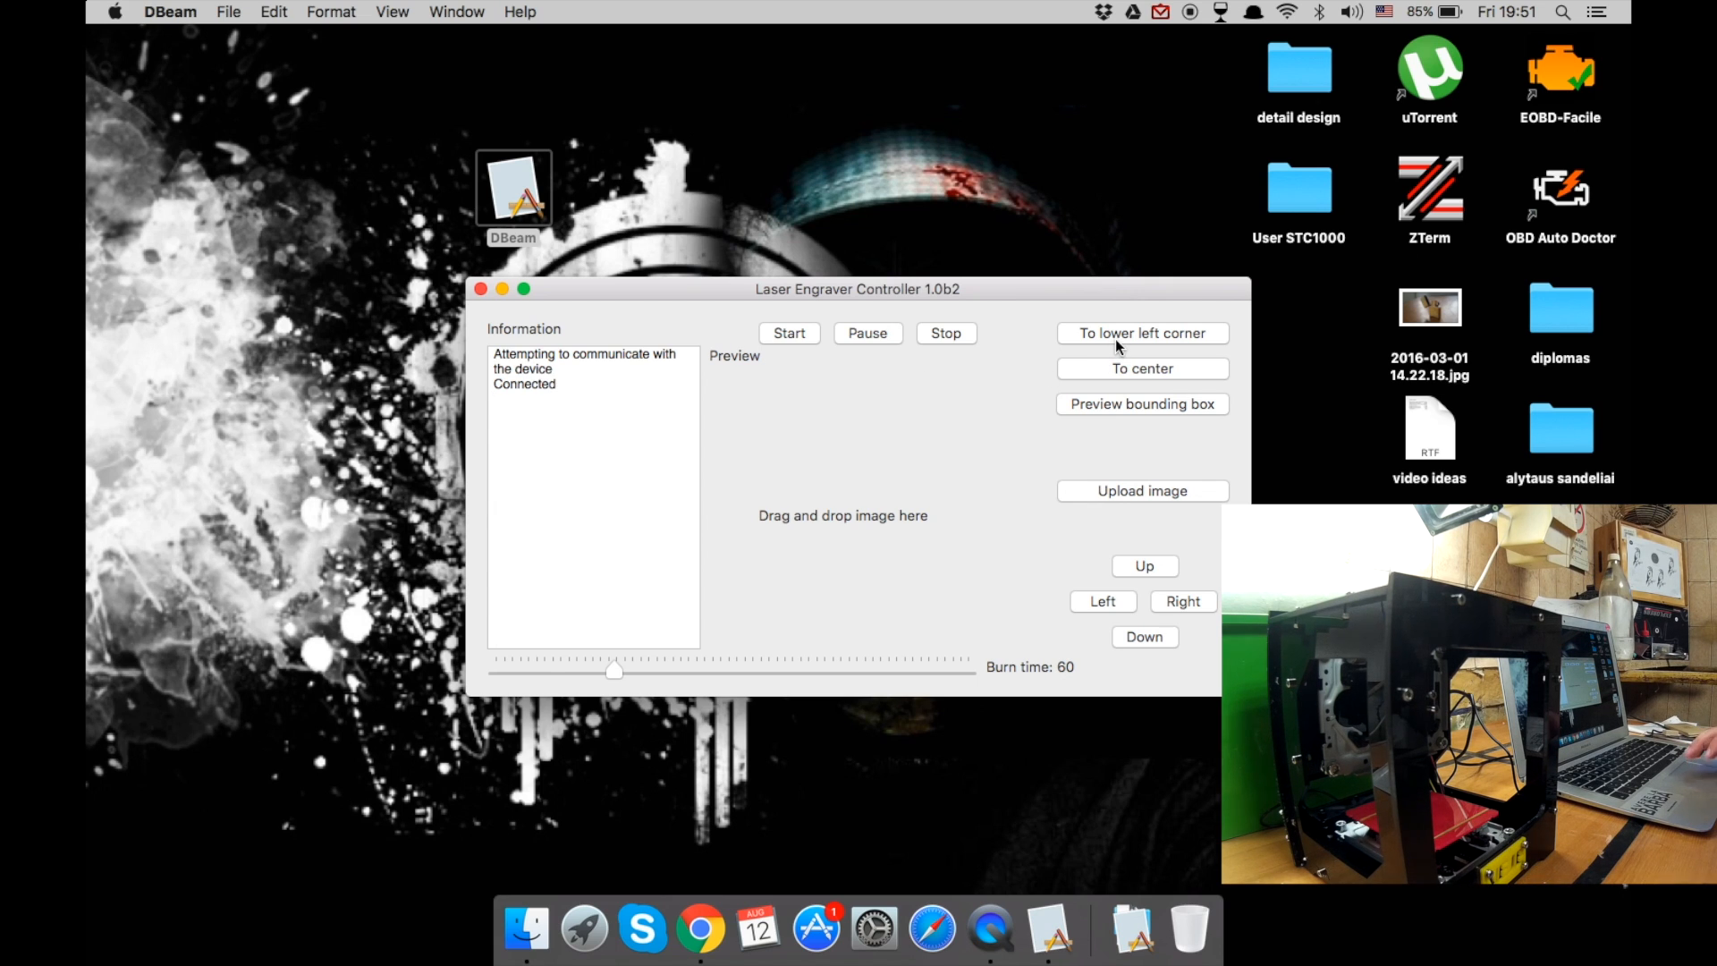
- Move the engraver head to the lower left corner, then back to centre
click(1141, 333)
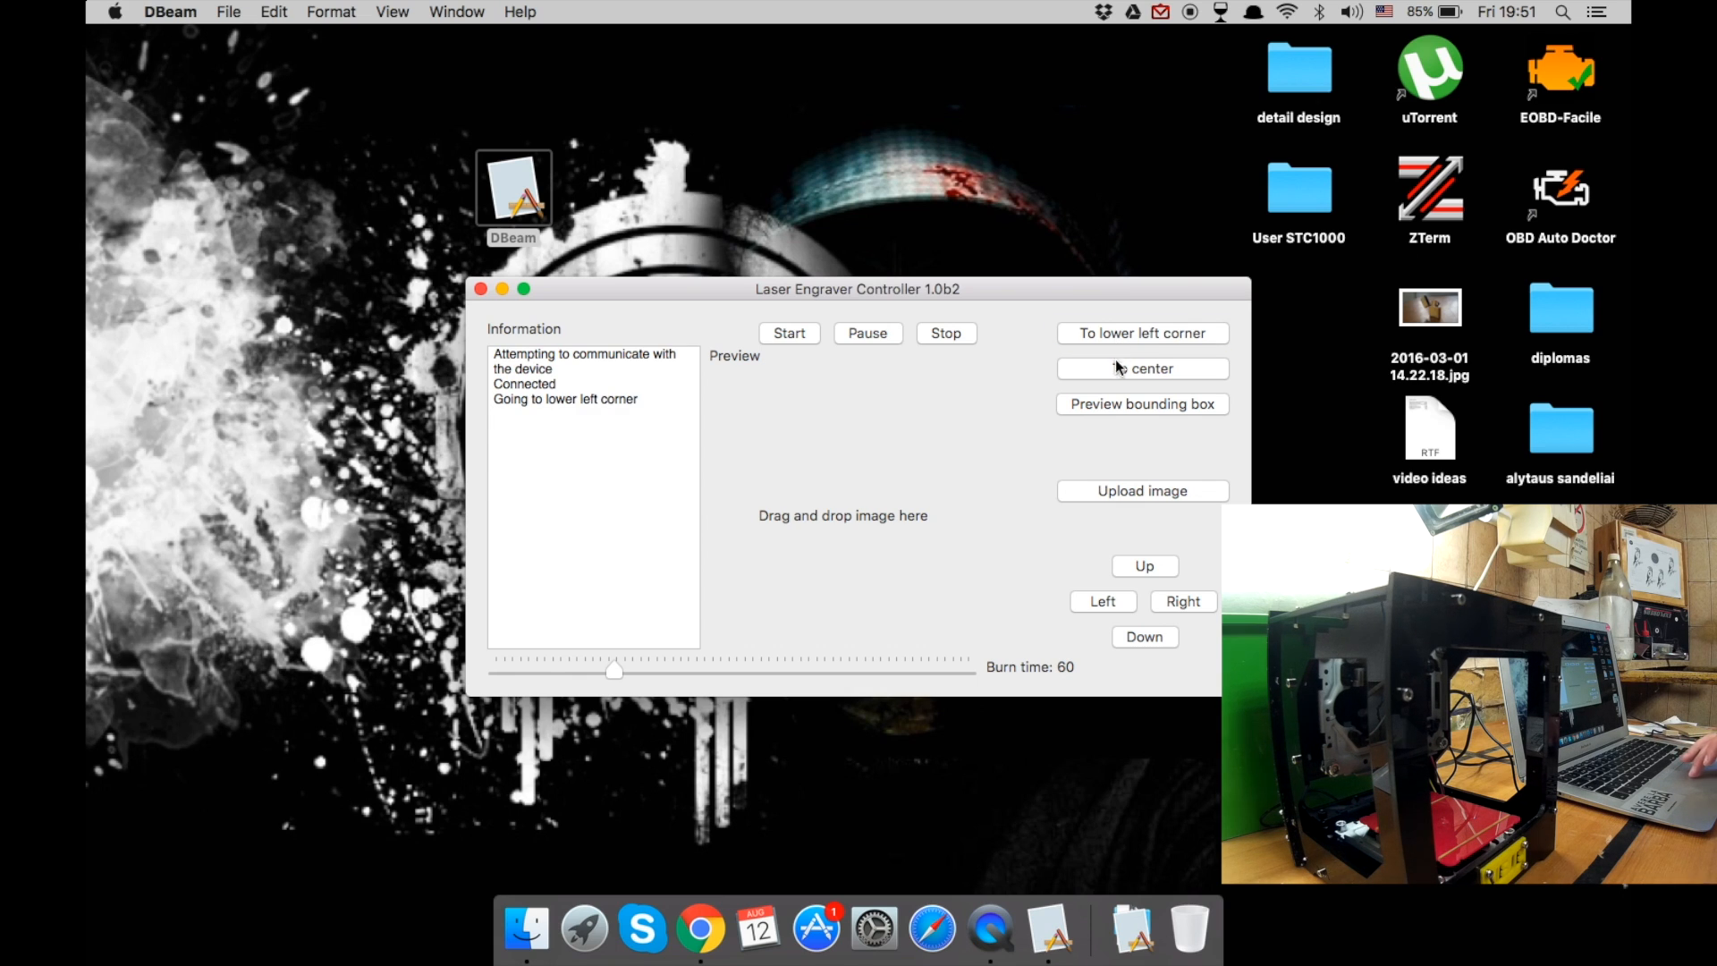
click(1141, 367)
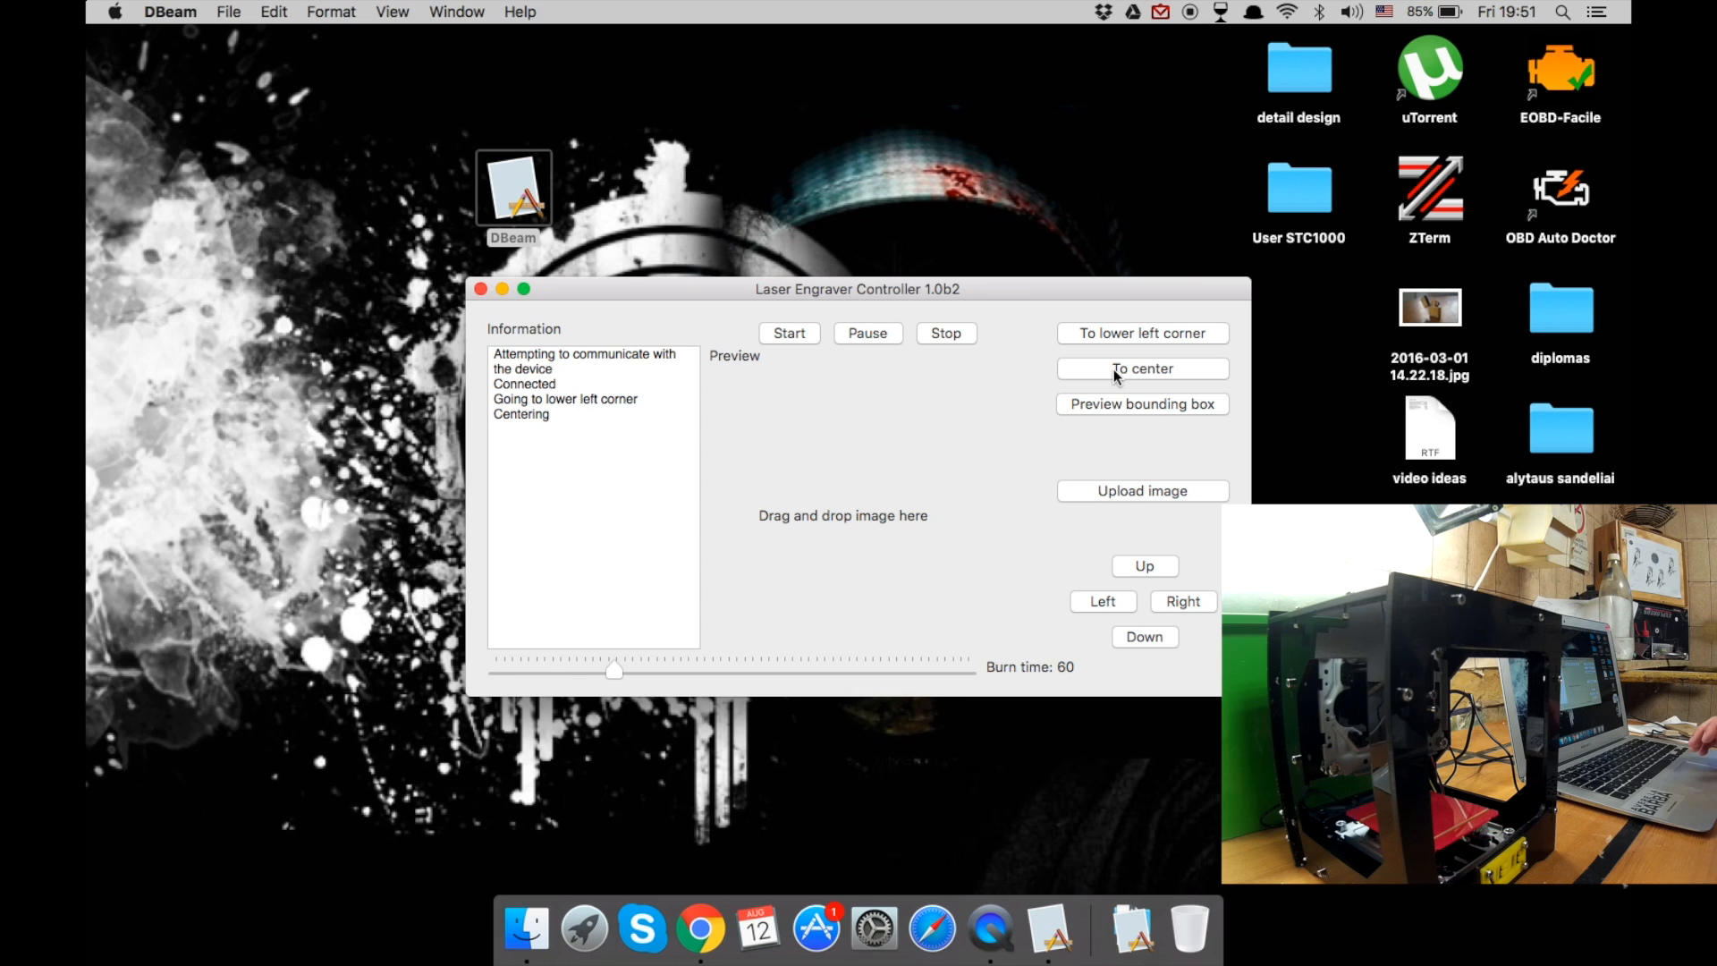
mouse_move(671, 520)
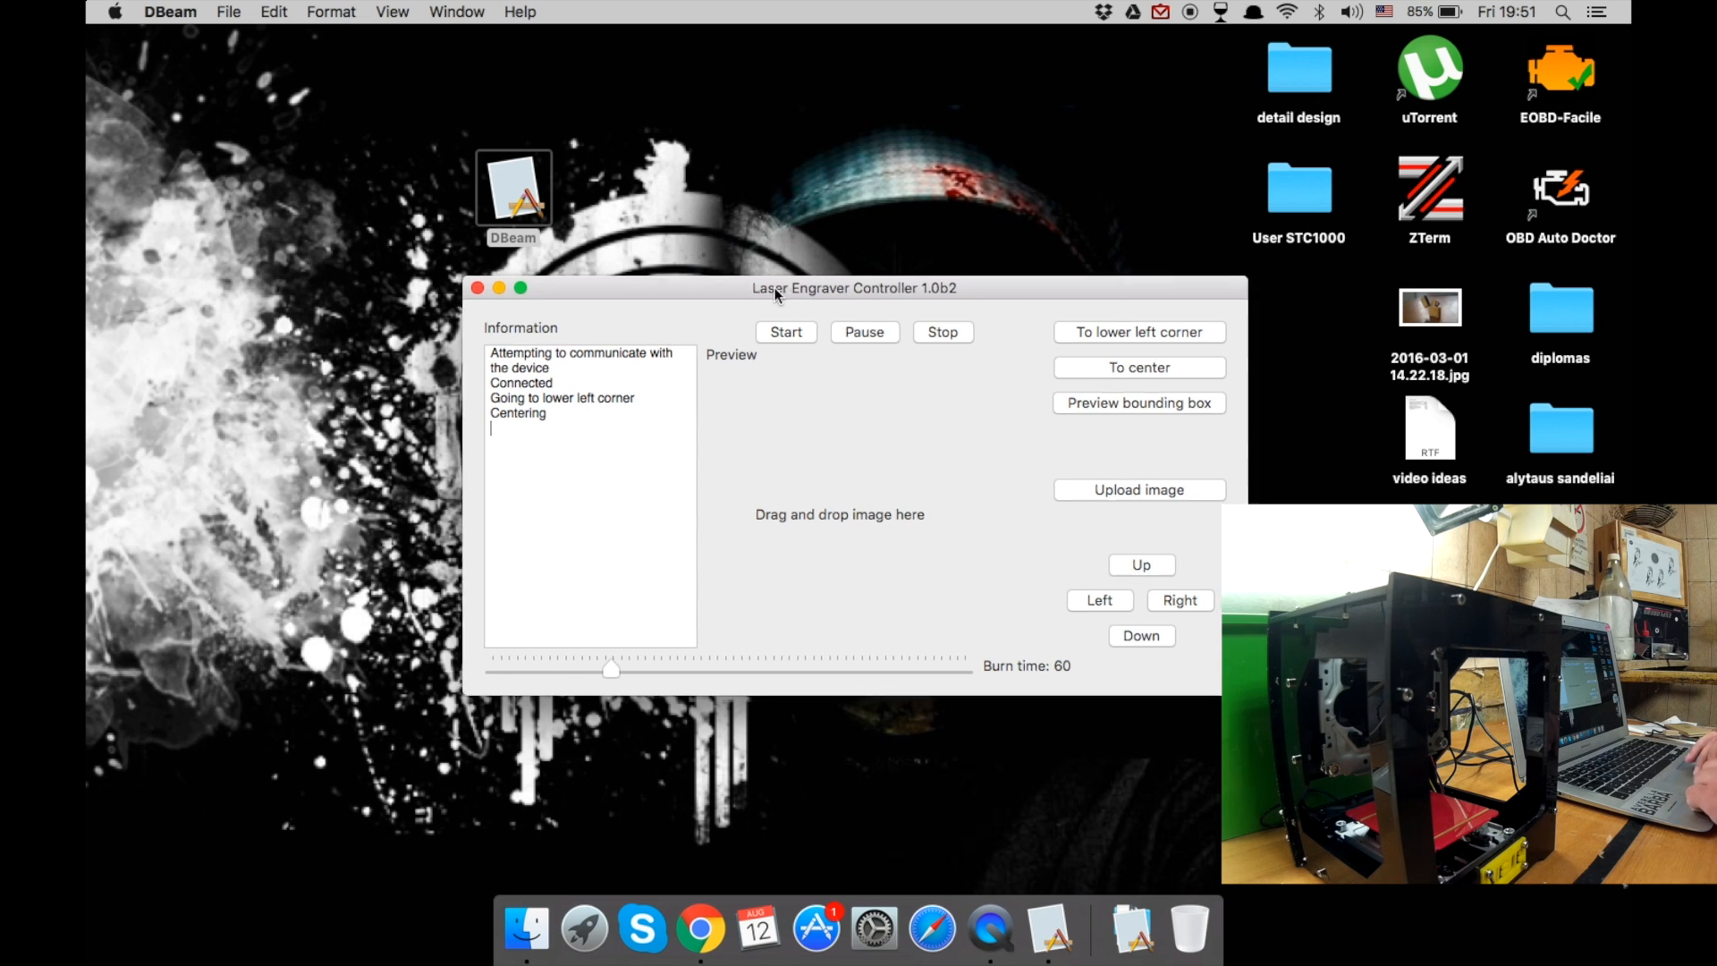
drag(854, 287, 588, 118)
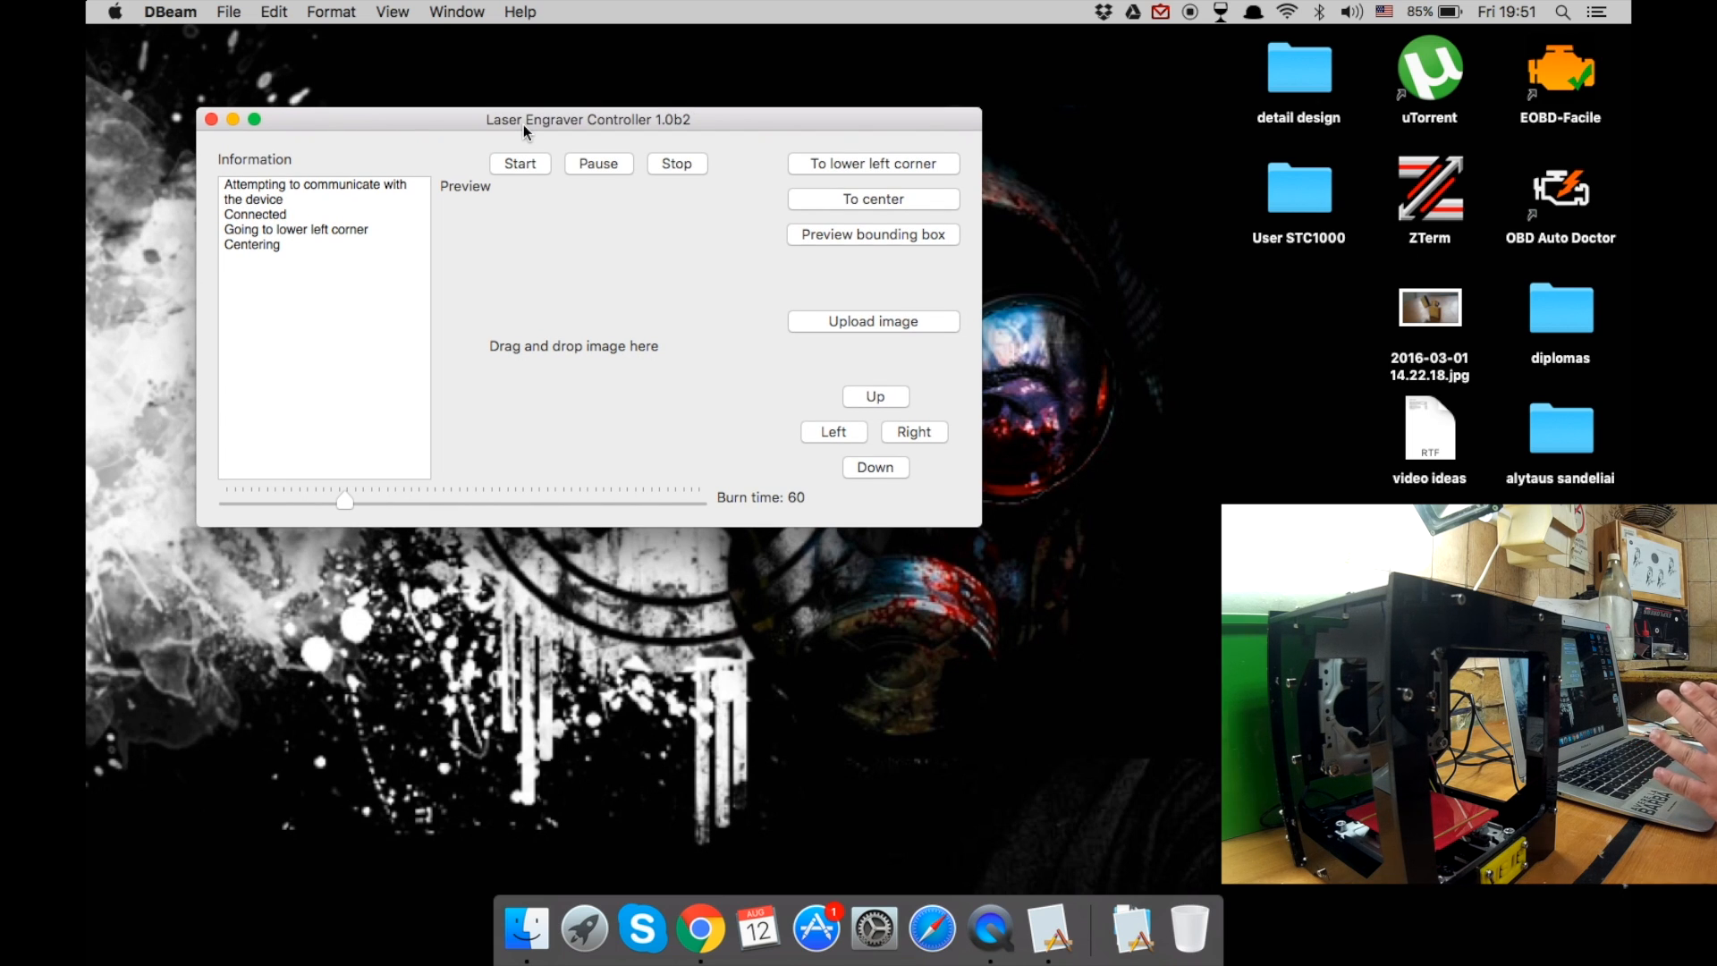
click(1297, 189)
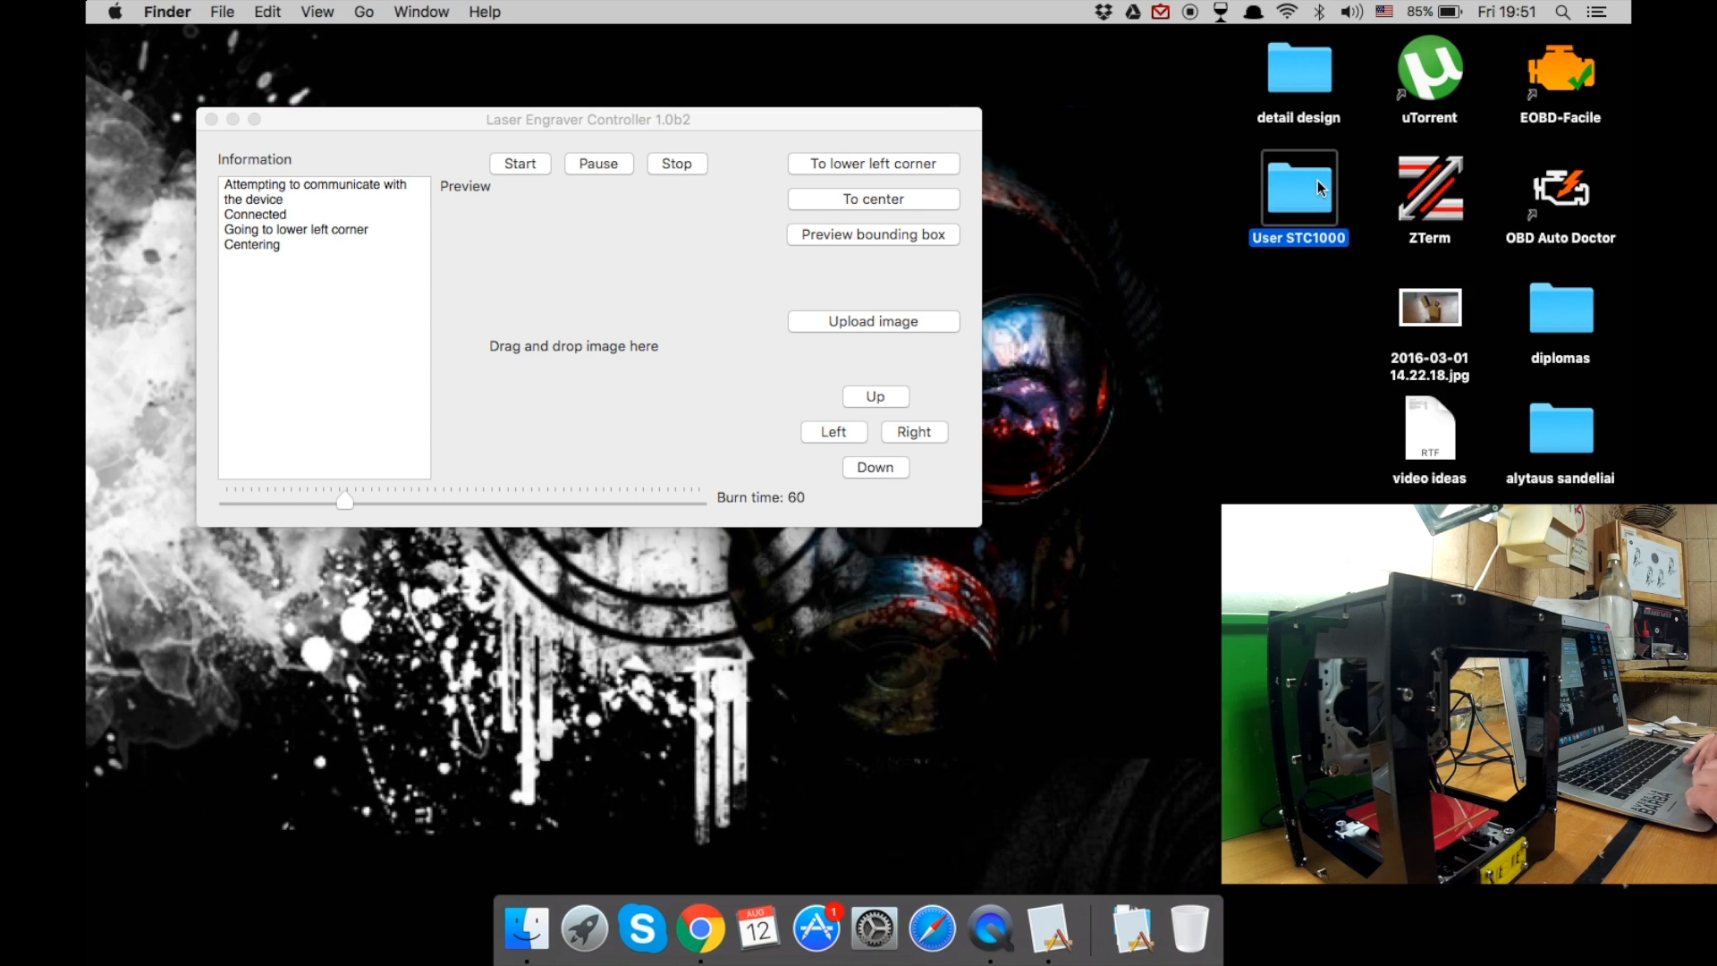
- Load the anime drawing from User STC1000's Pic1 folder into the DBeam preview
double_click(1298, 189)
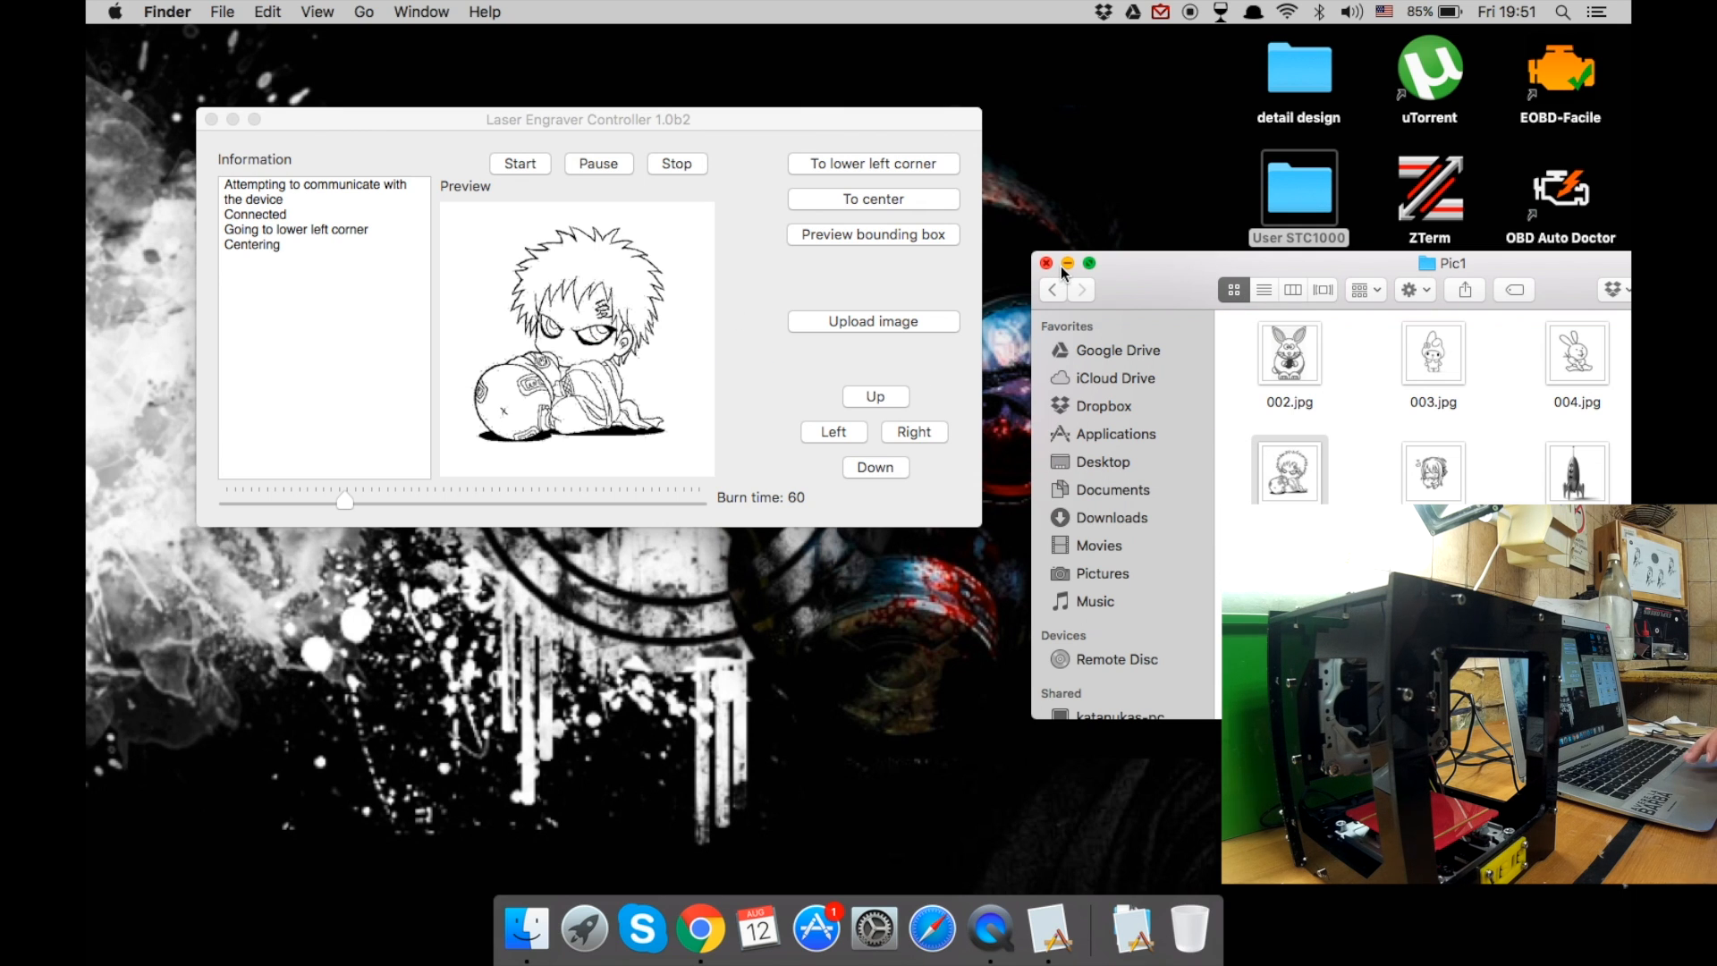
click(1044, 263)
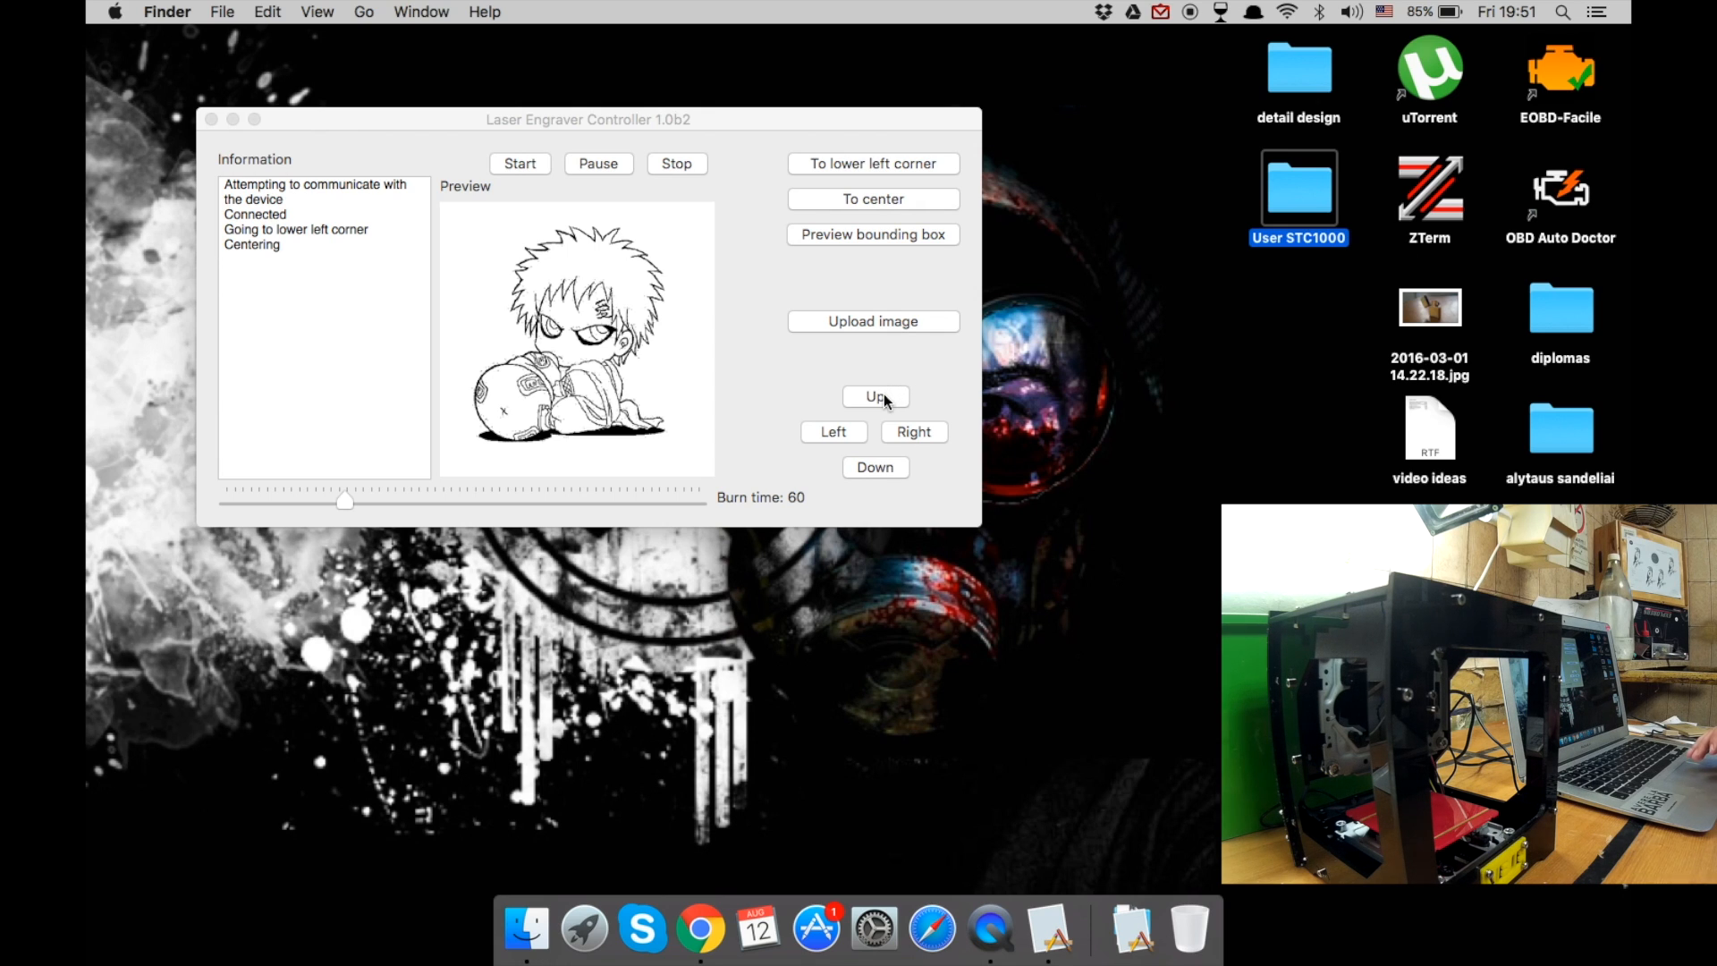
- Jog the engraver head up one step, then repeatedly to the right
click(875, 397)
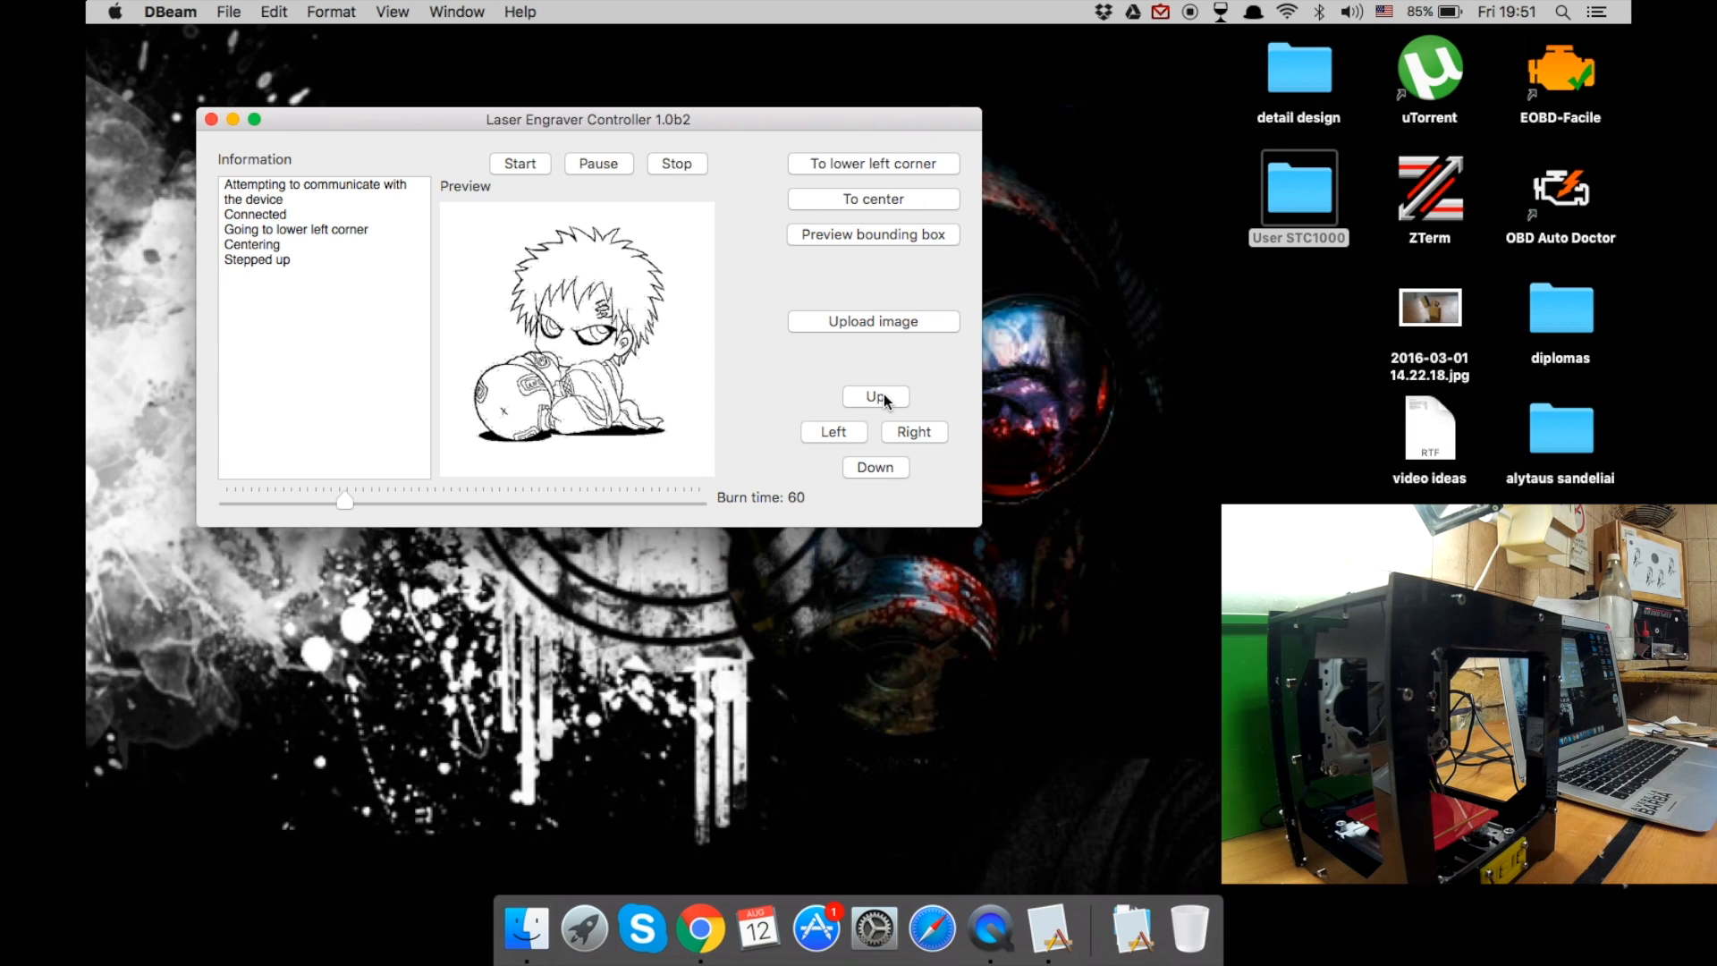
click(913, 430)
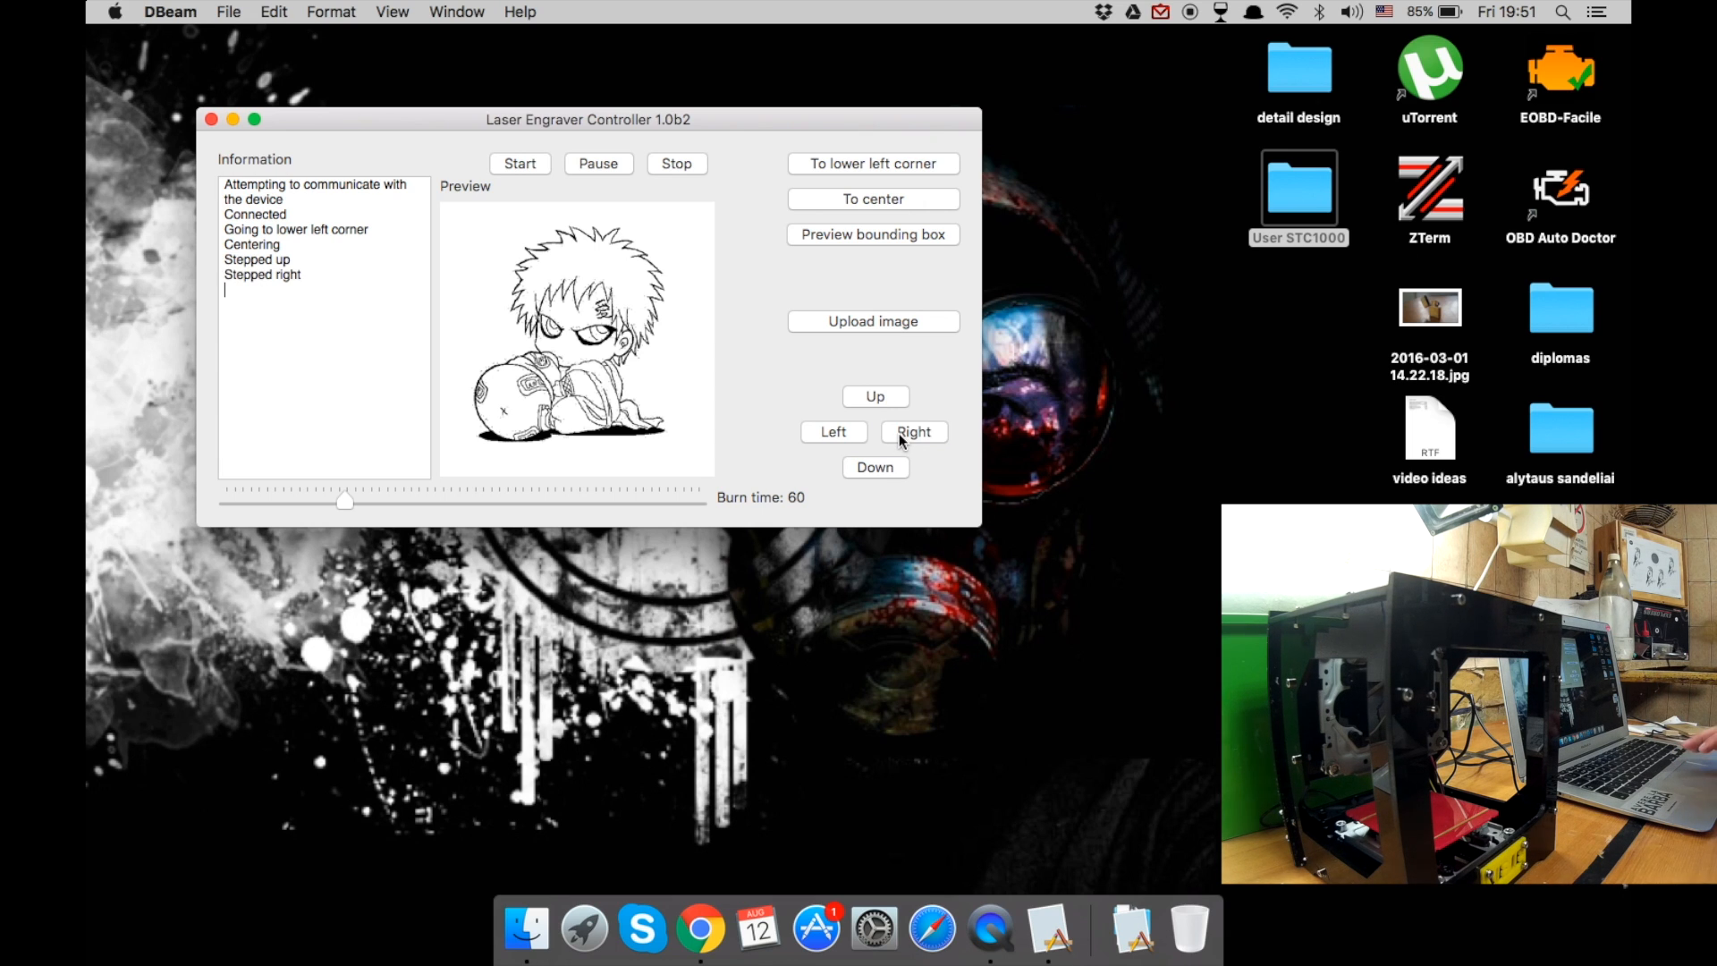
click(913, 430)
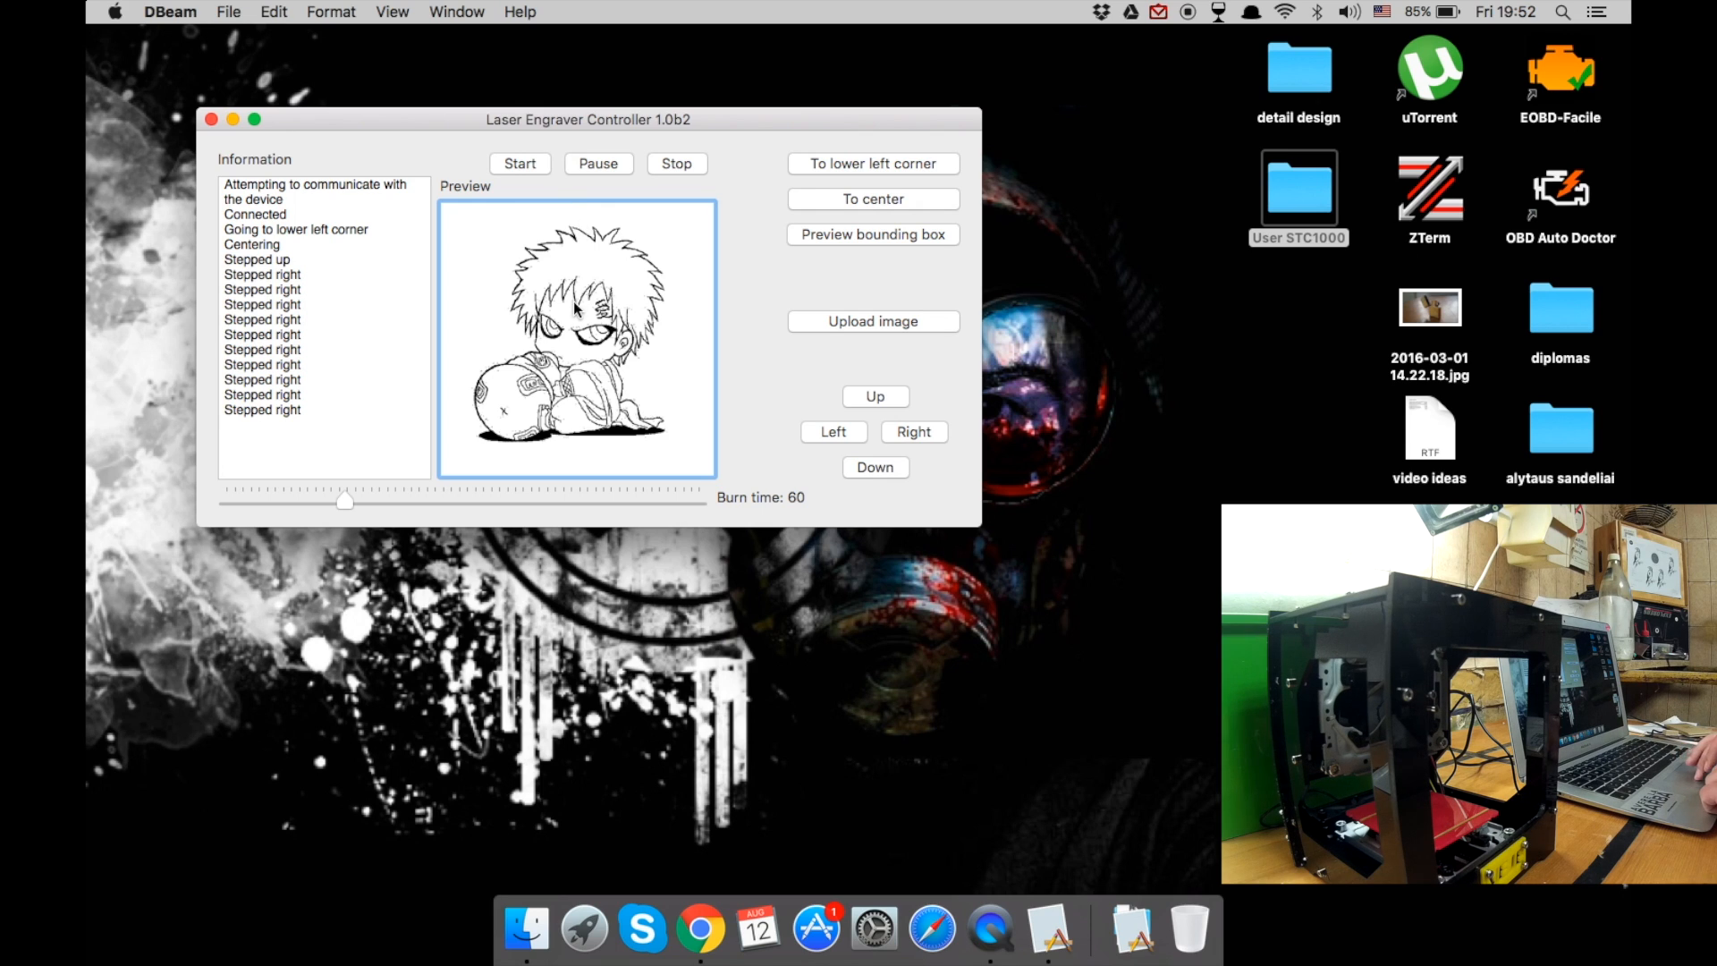
mouse_move(620, 280)
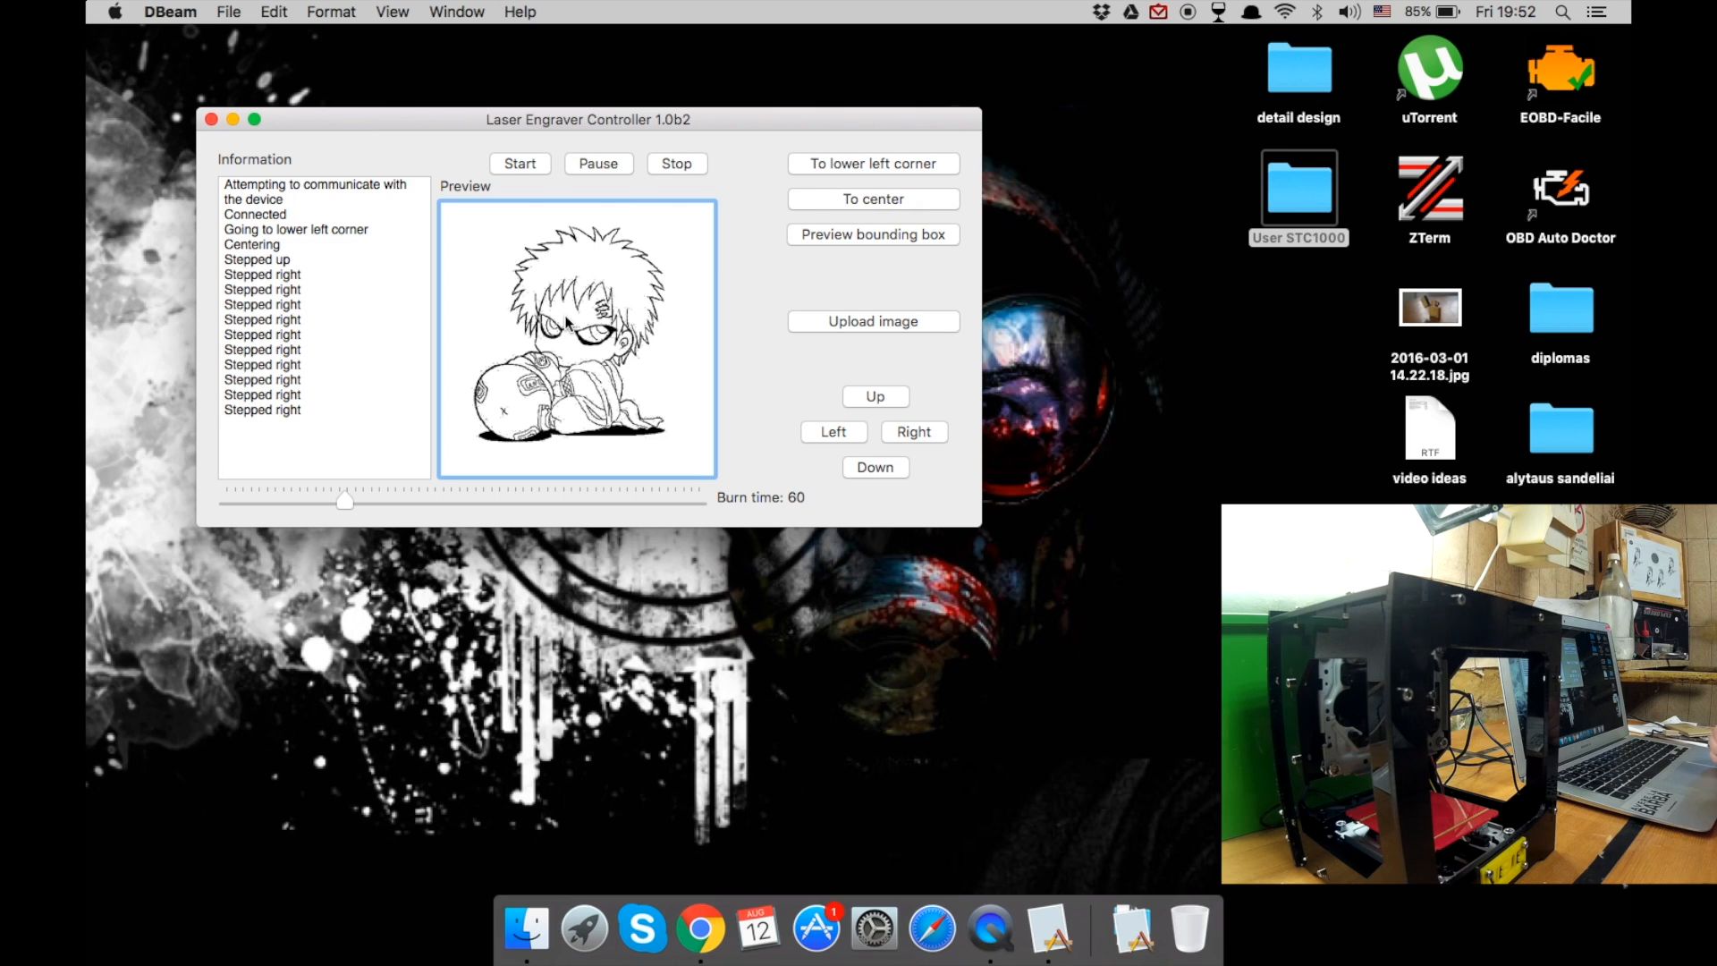
mouse_move(806, 421)
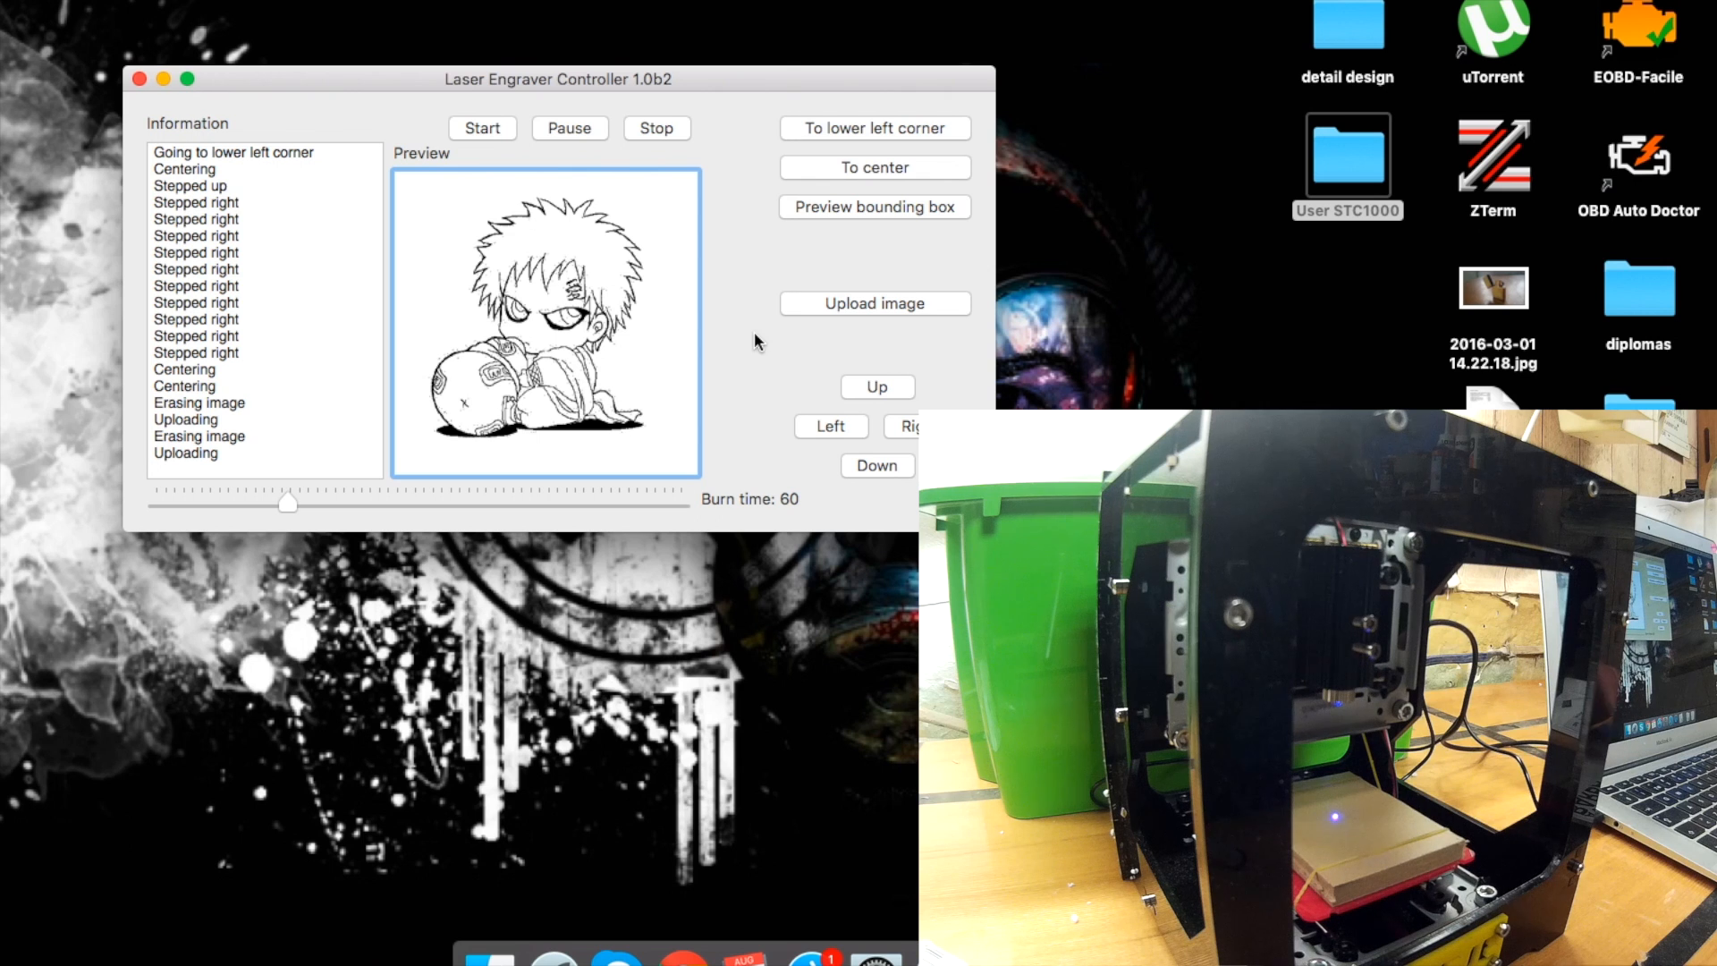
mouse_move(803, 215)
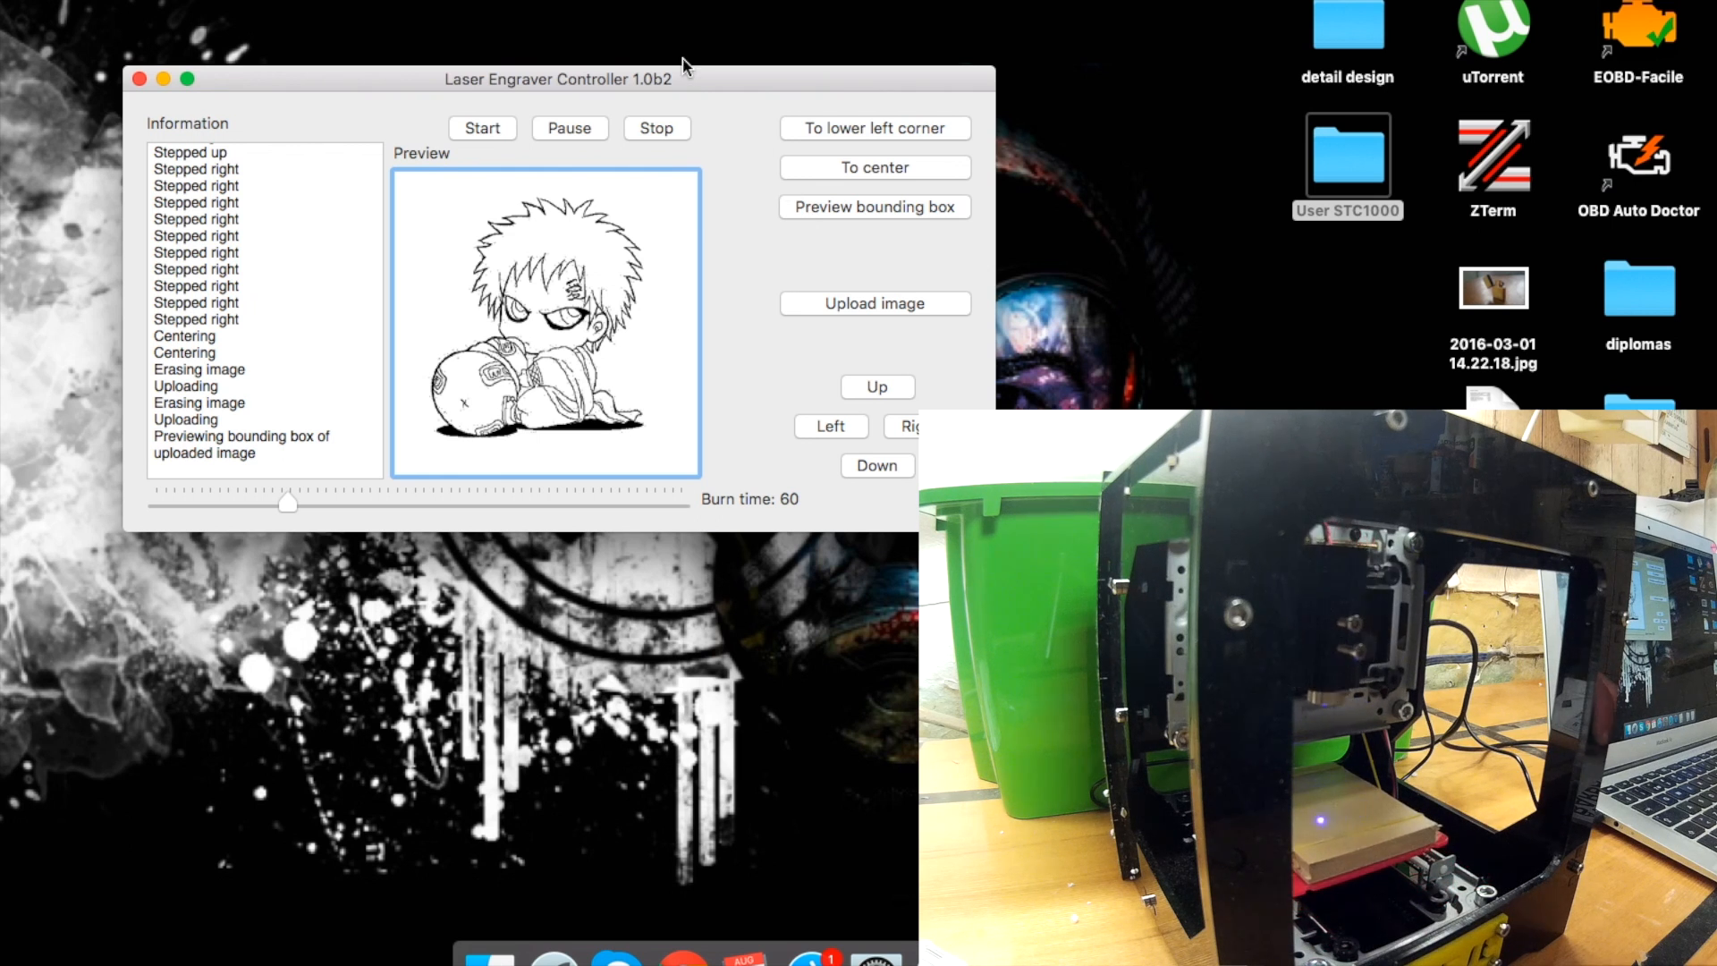
- Lower the burn time to 28 and start engraving the drawing
drag(287, 502, 219, 501)
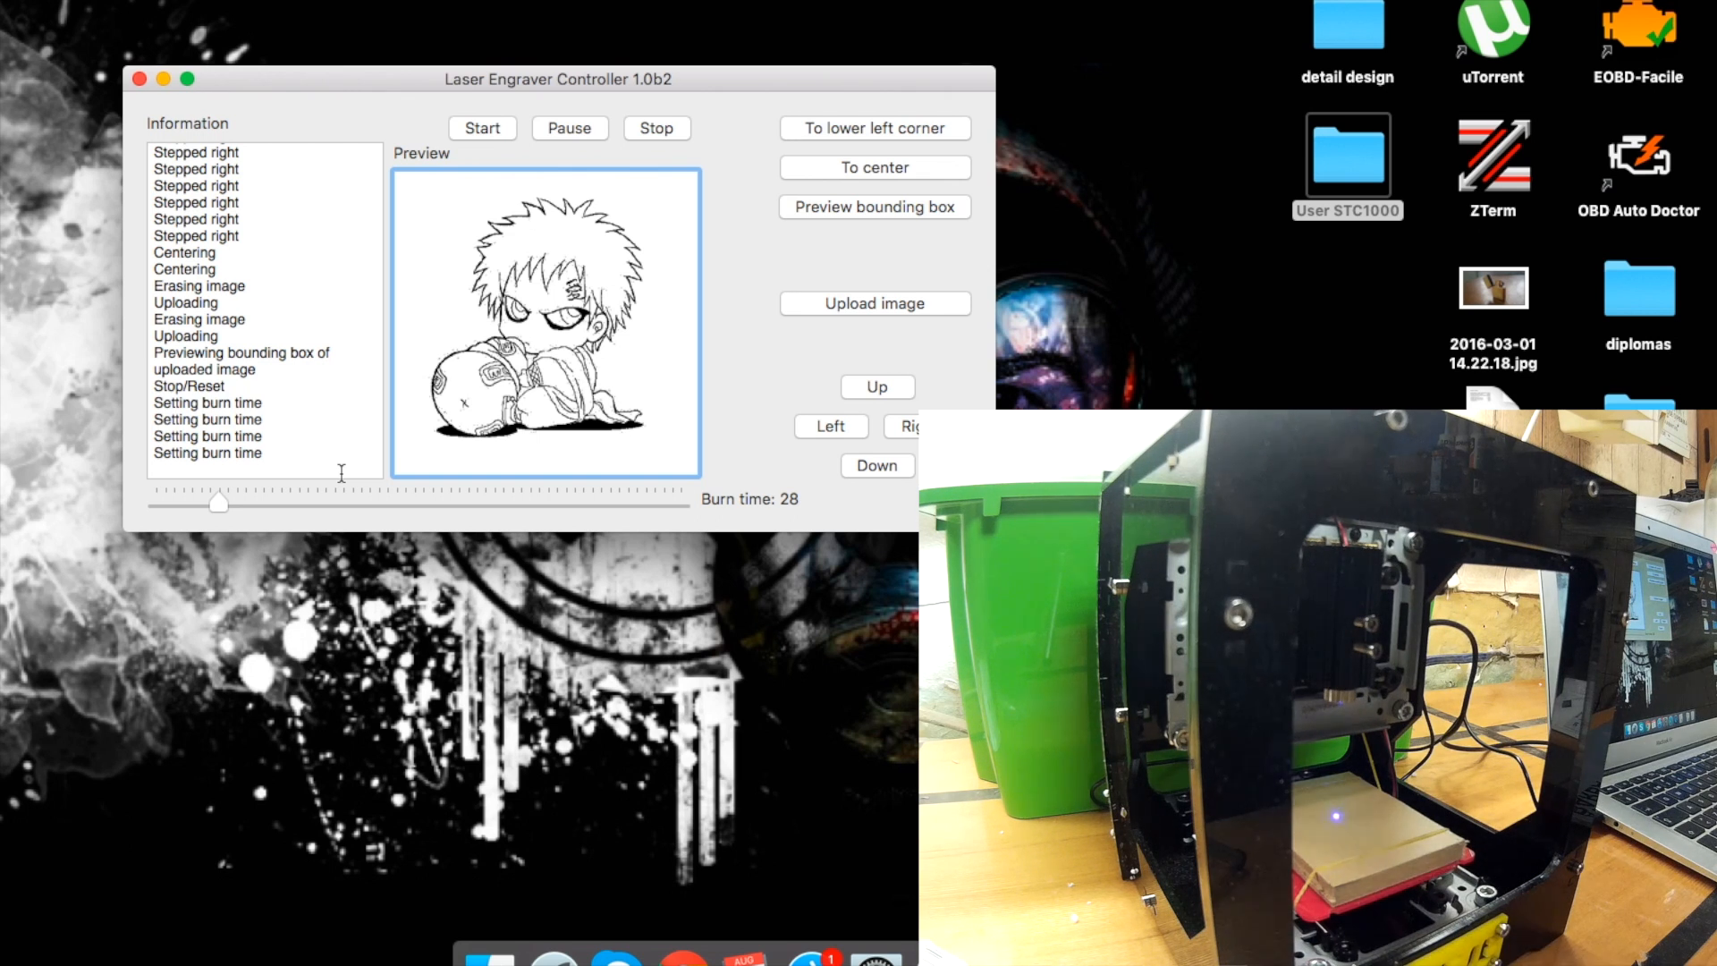
click(481, 128)
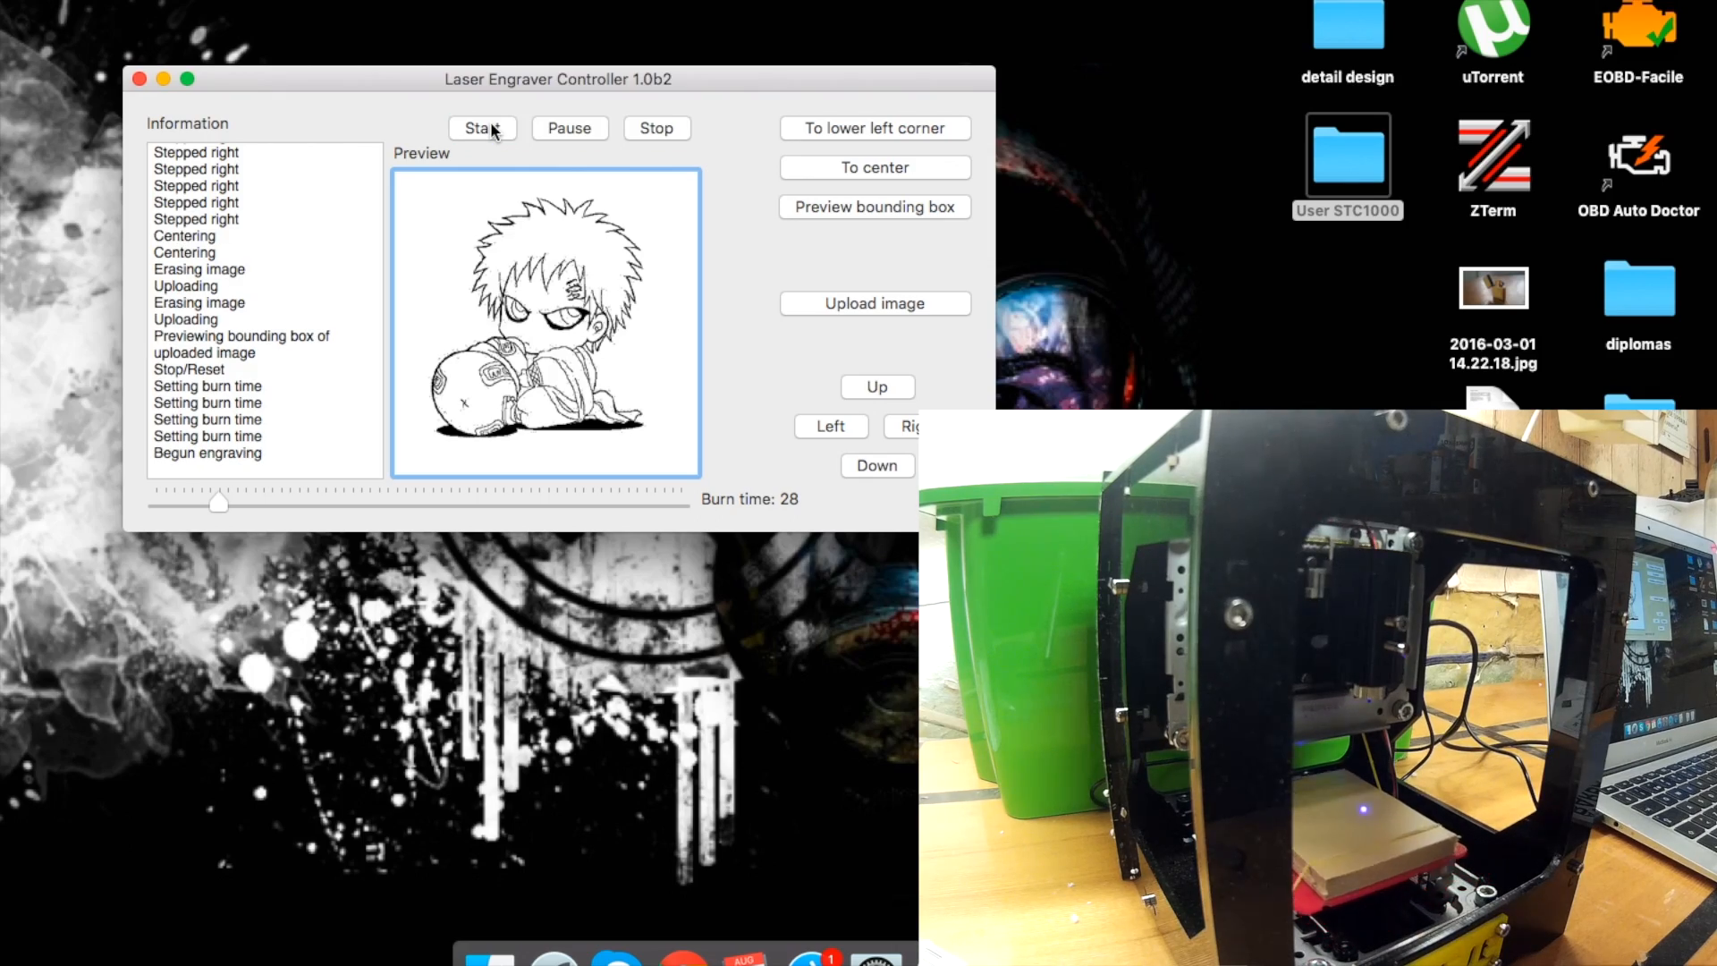